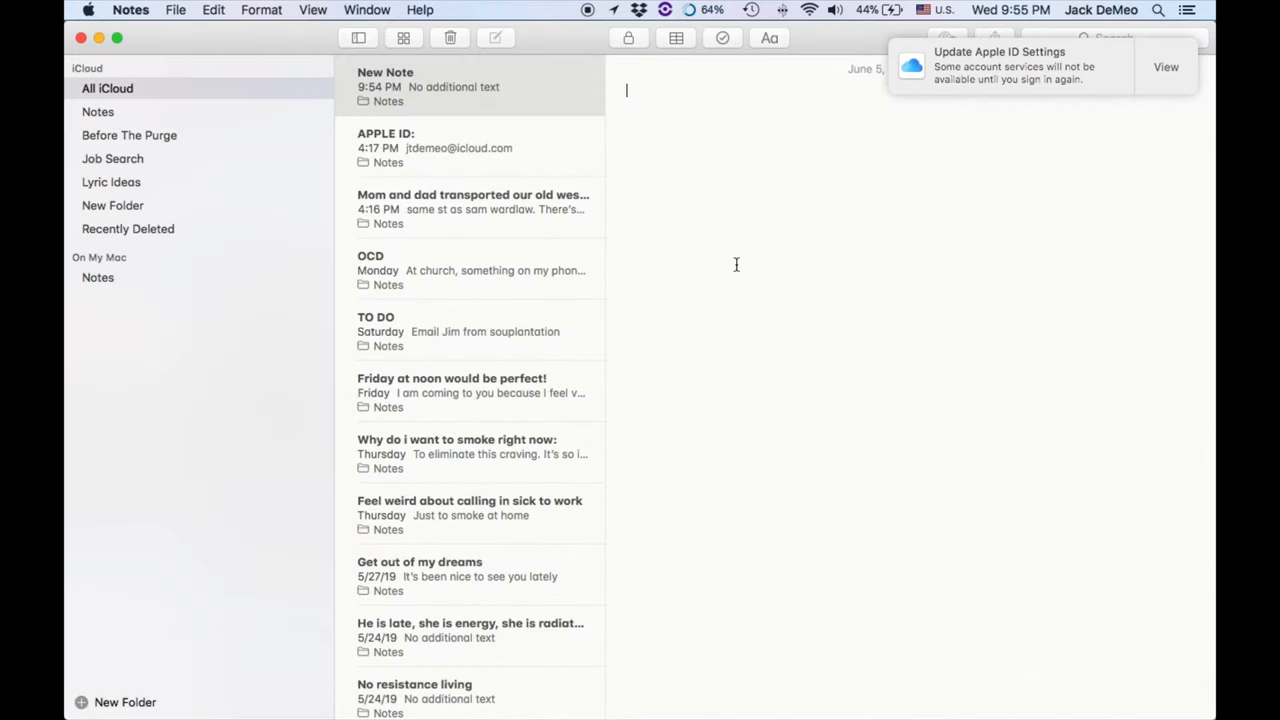
Title the note "Don't Look Up" and begin the stanza with "Heartbreak" and "Like on earth quake".
type("\"Don't Look Up\"")
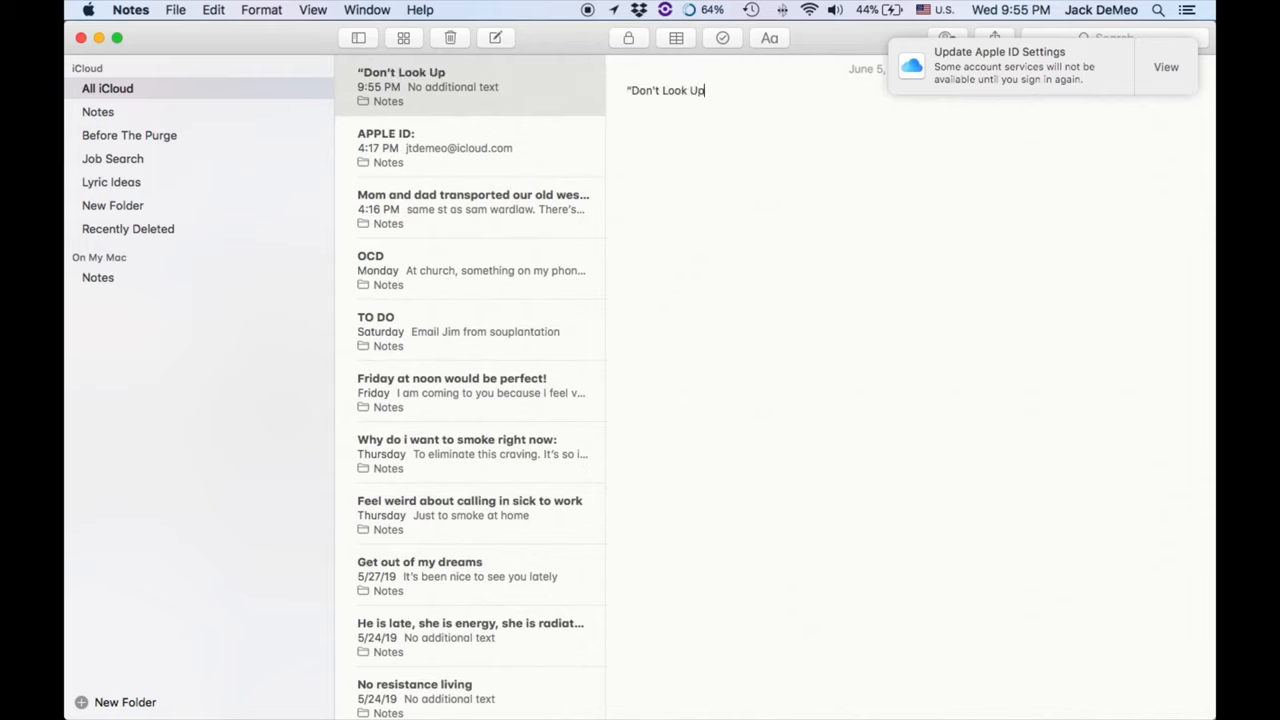
type("Hear")
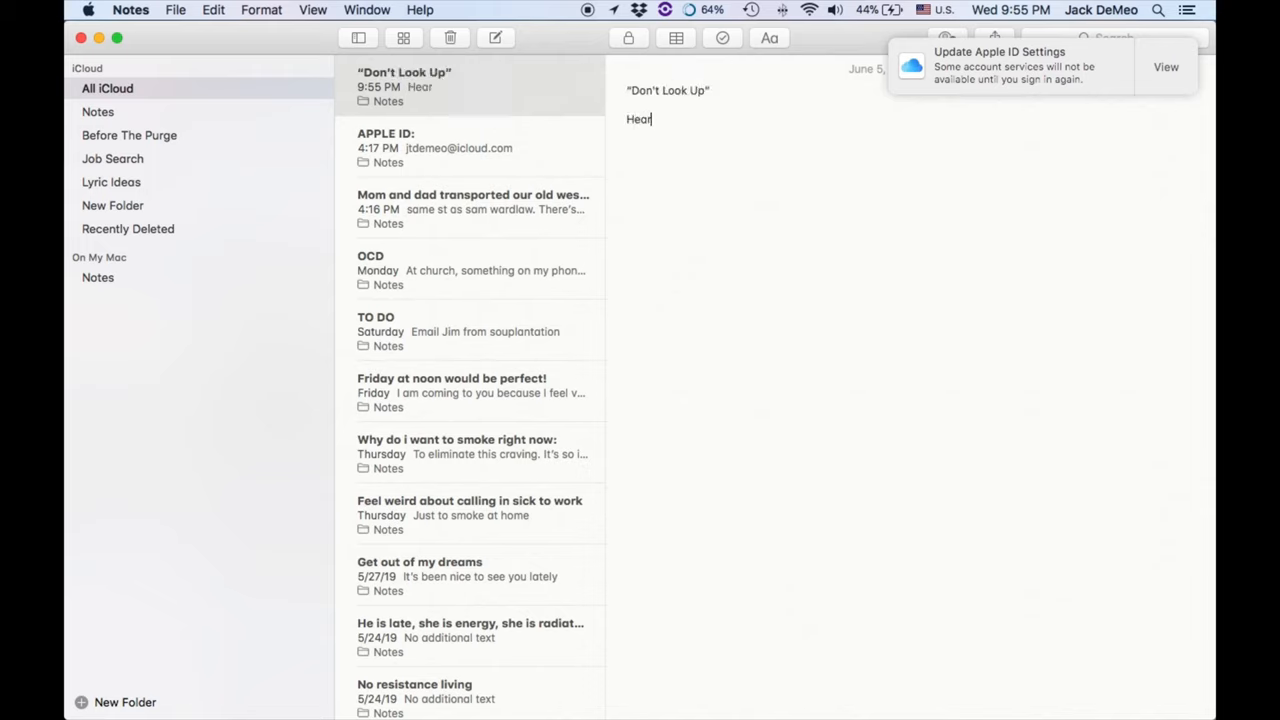
type("tbreak")
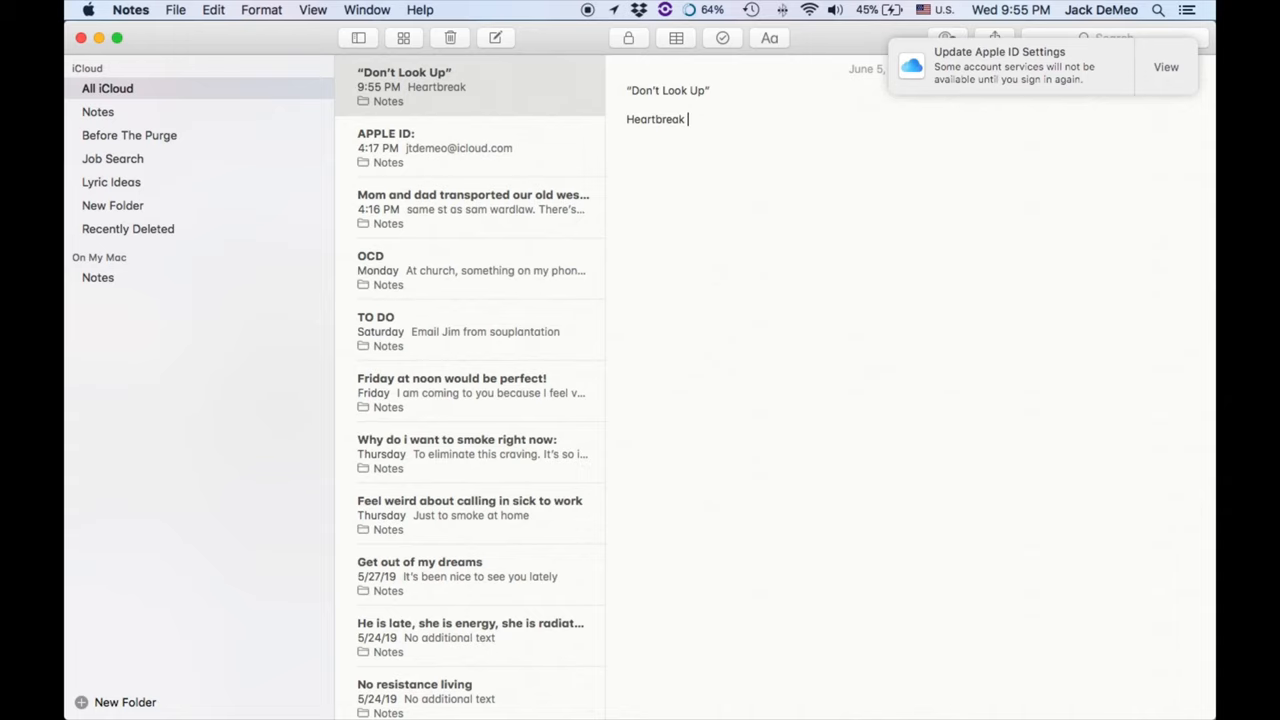
type("Like o")
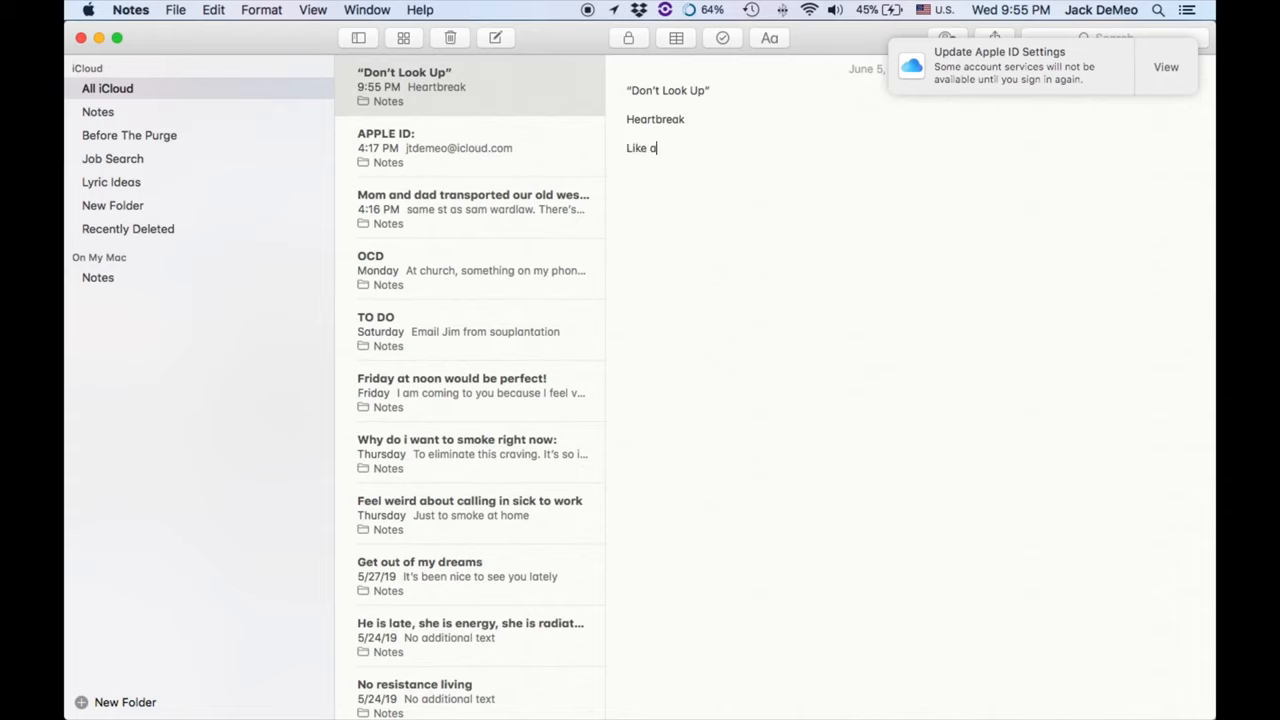
type("n earth quake")
type("you'll know it when it's gone")
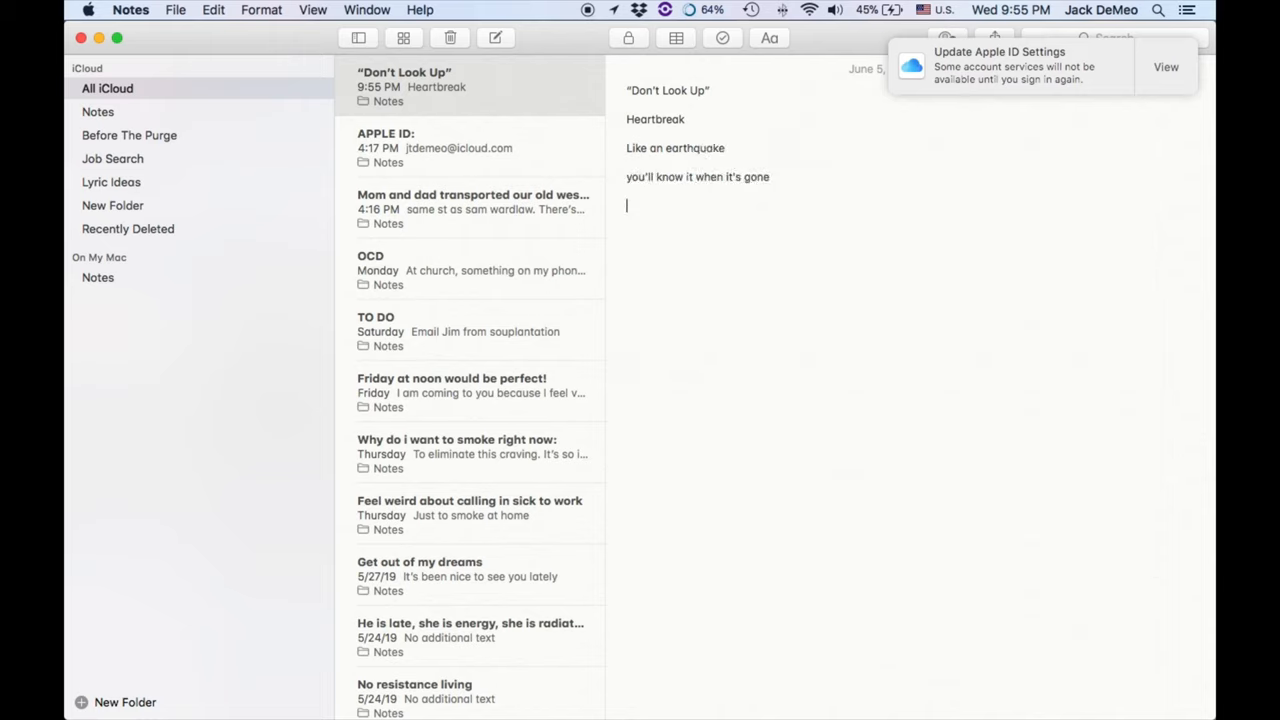
Continue the stanza with "A shockwave on a slow", "A ripple in the pond" and "And you dance around".
type("A shockw")
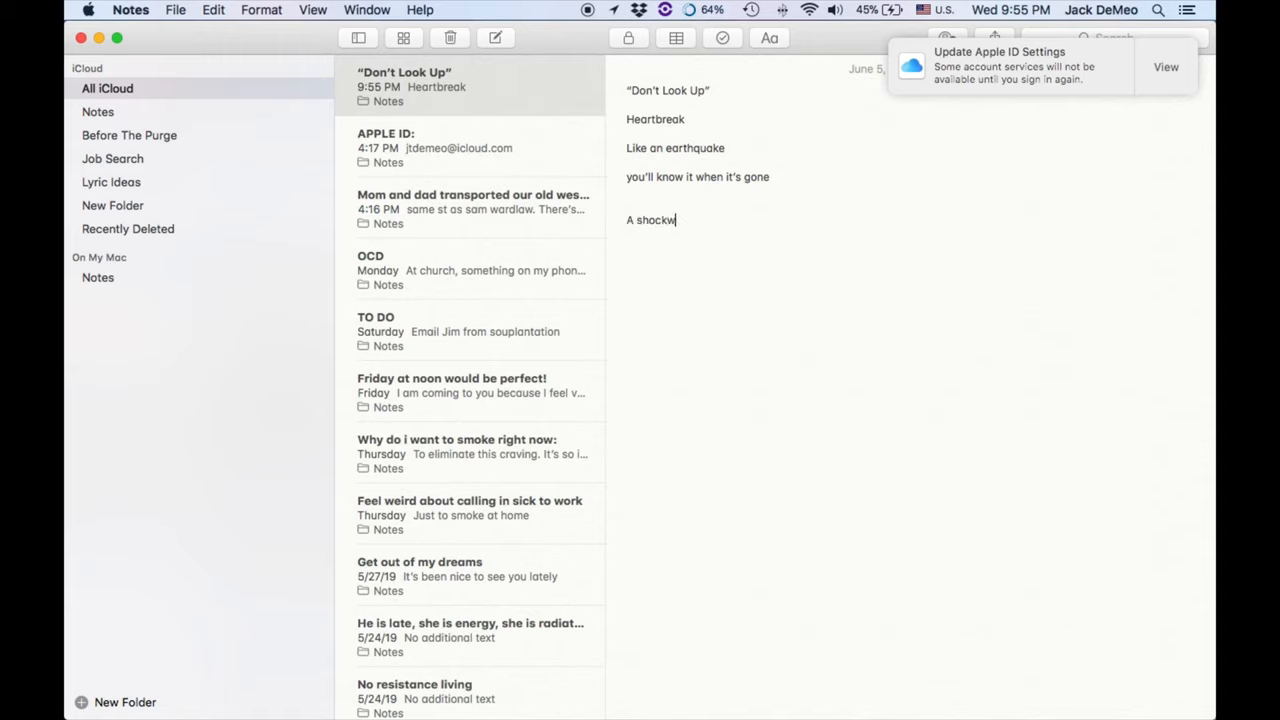
type("ave on a slow day")
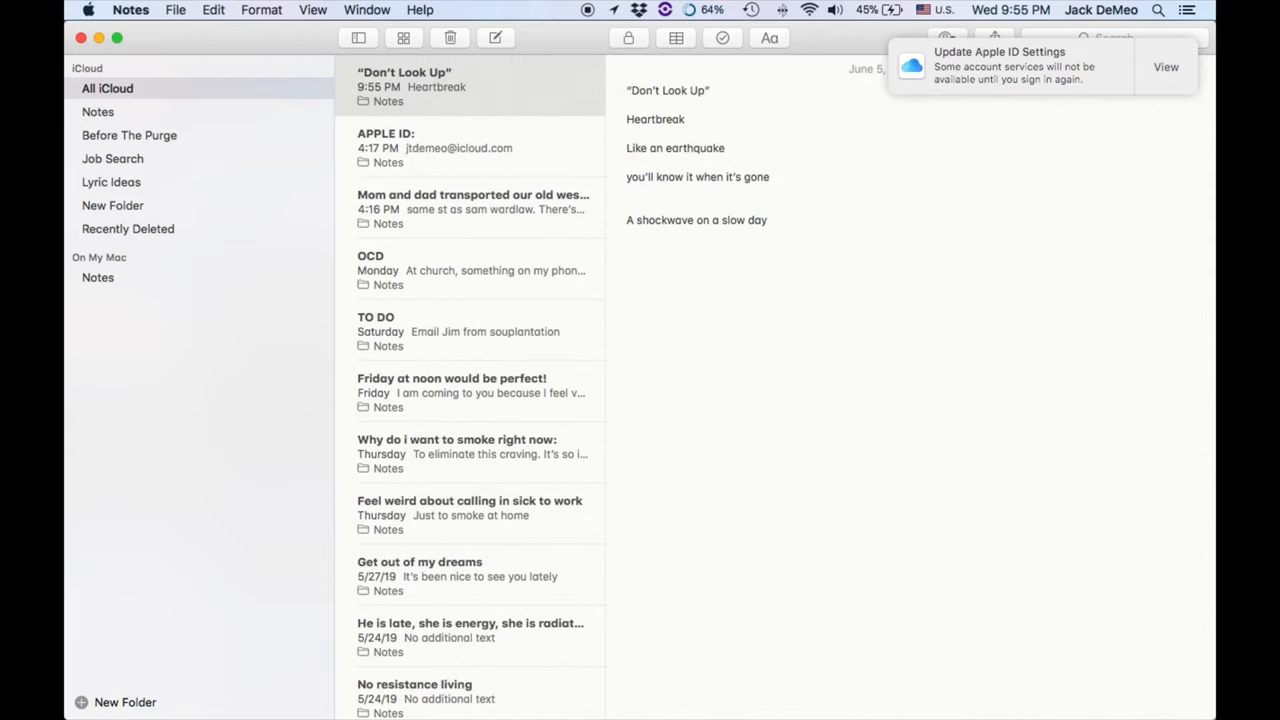
type("A ripple in")
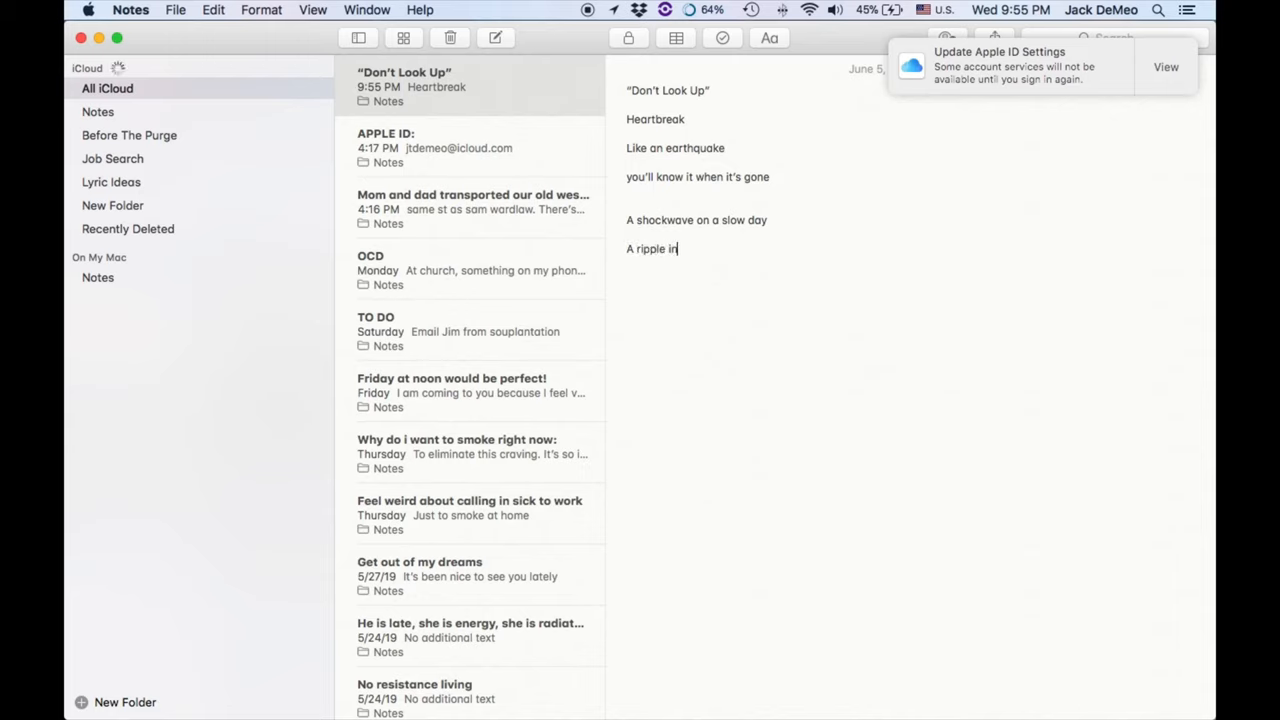
type("the pond")
type("——")
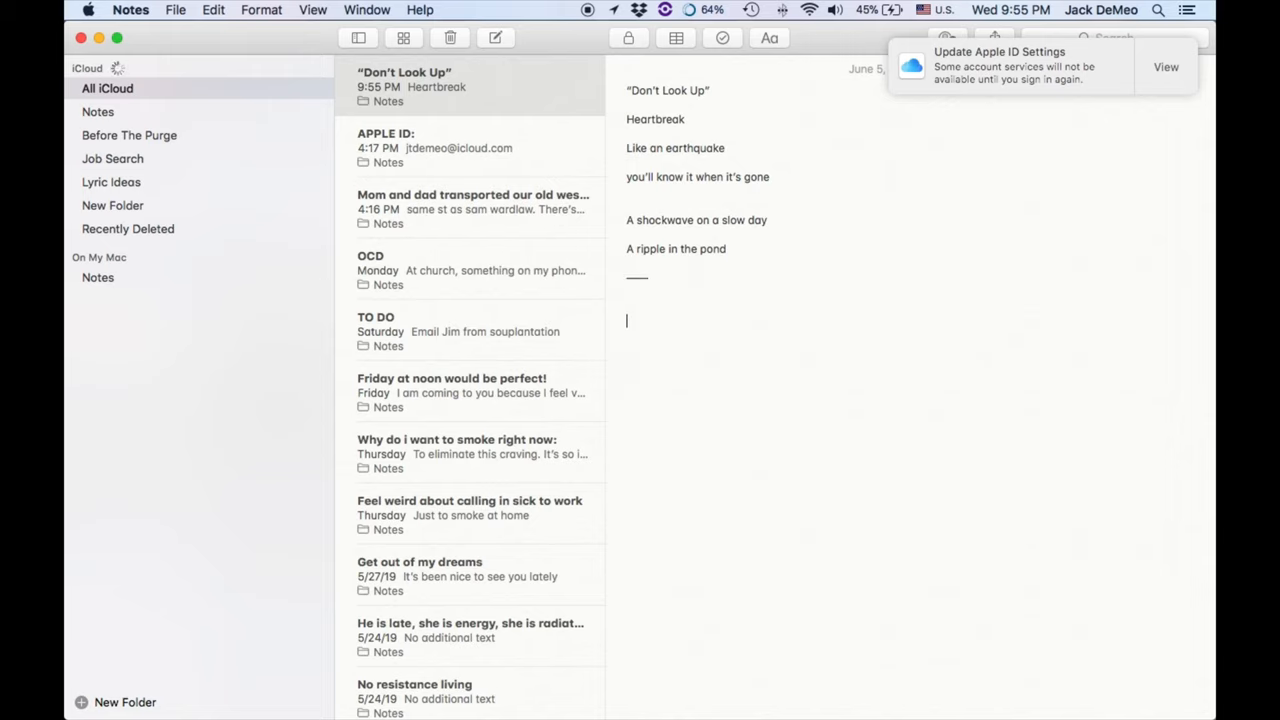
type("And you dance around the truth until it hits you")
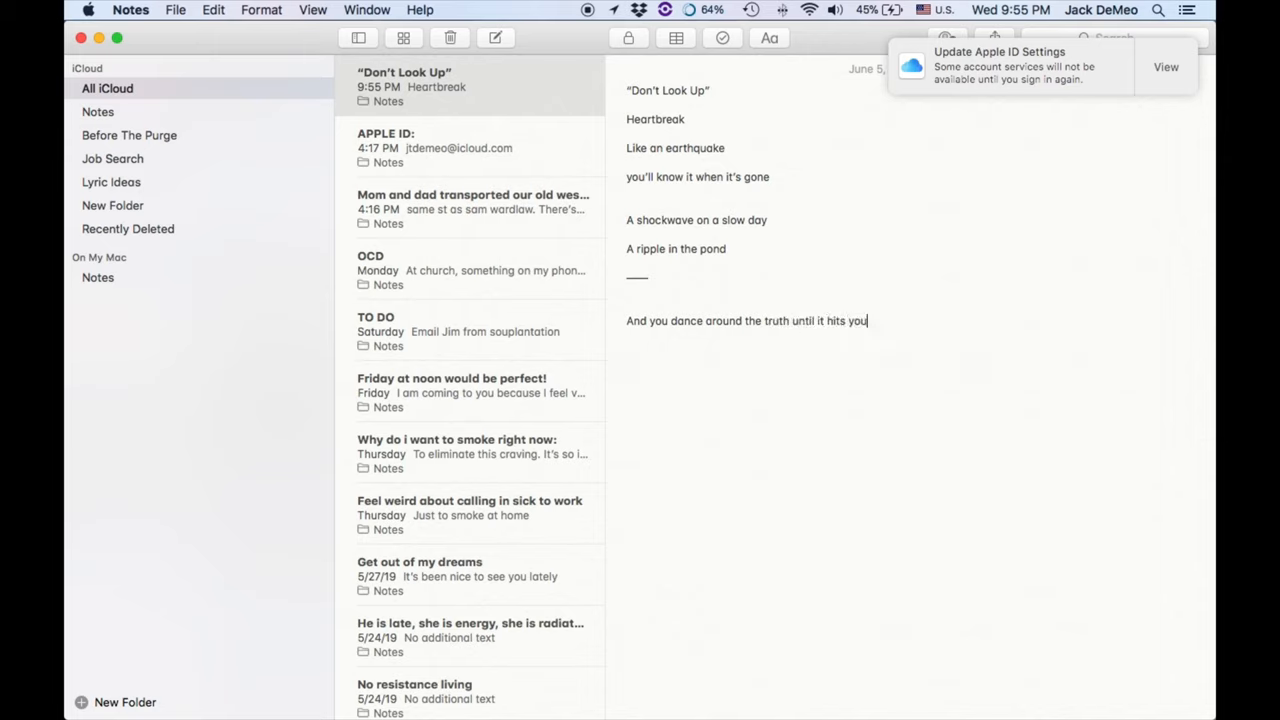
Write the lines "in the gut", "you don't know you're at the bottom" and "start looking up".
type("in the gut")
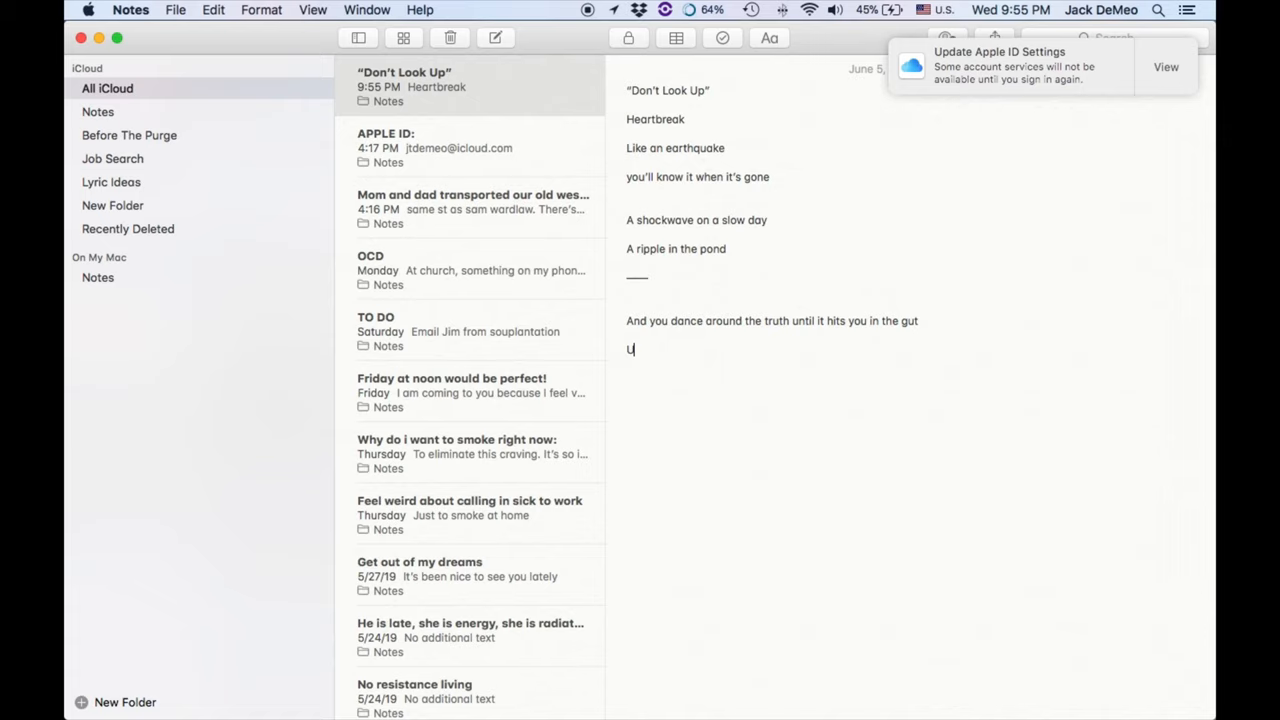
type("ou don't know you")
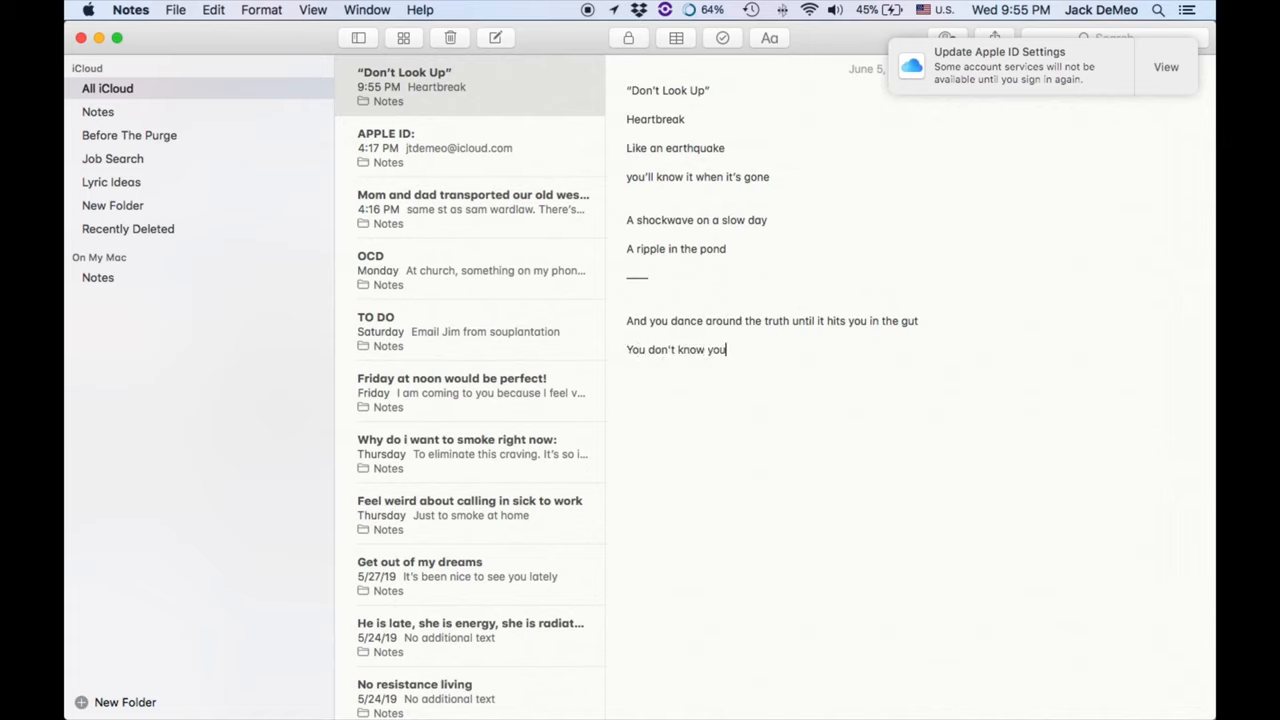
type("'re at thebottom until you")
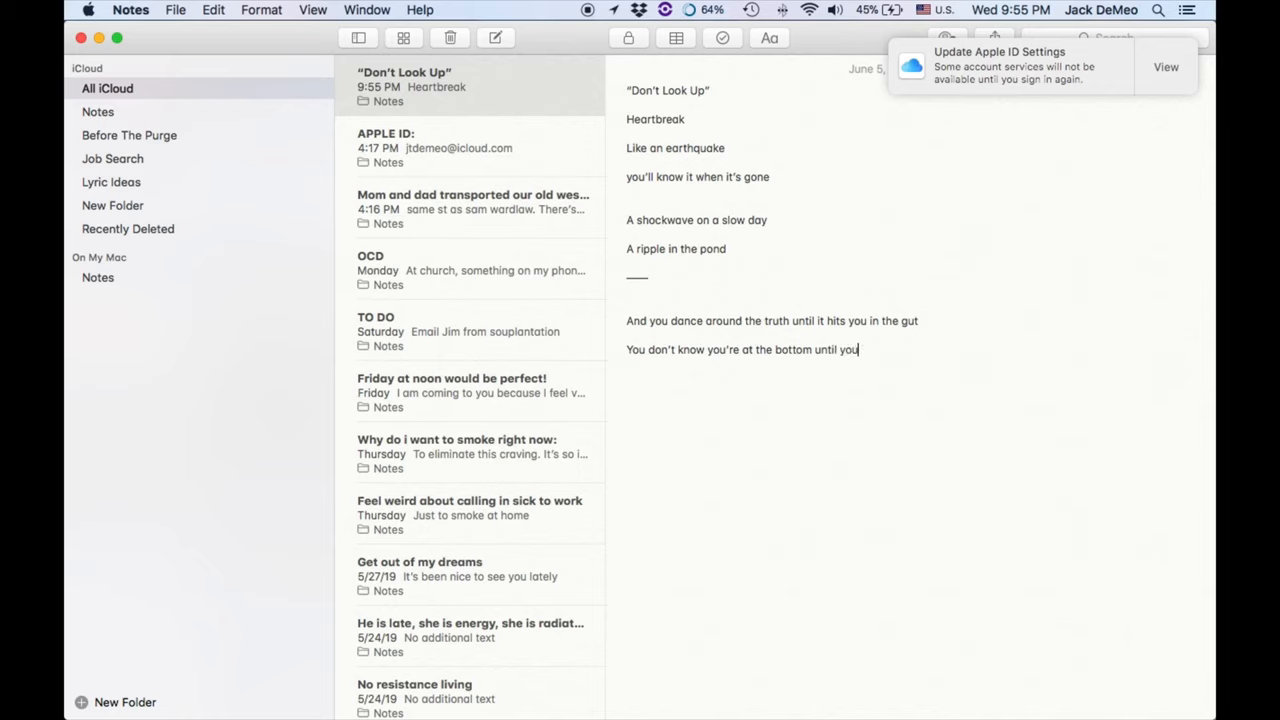
type("start looking up")
type("don't look up")
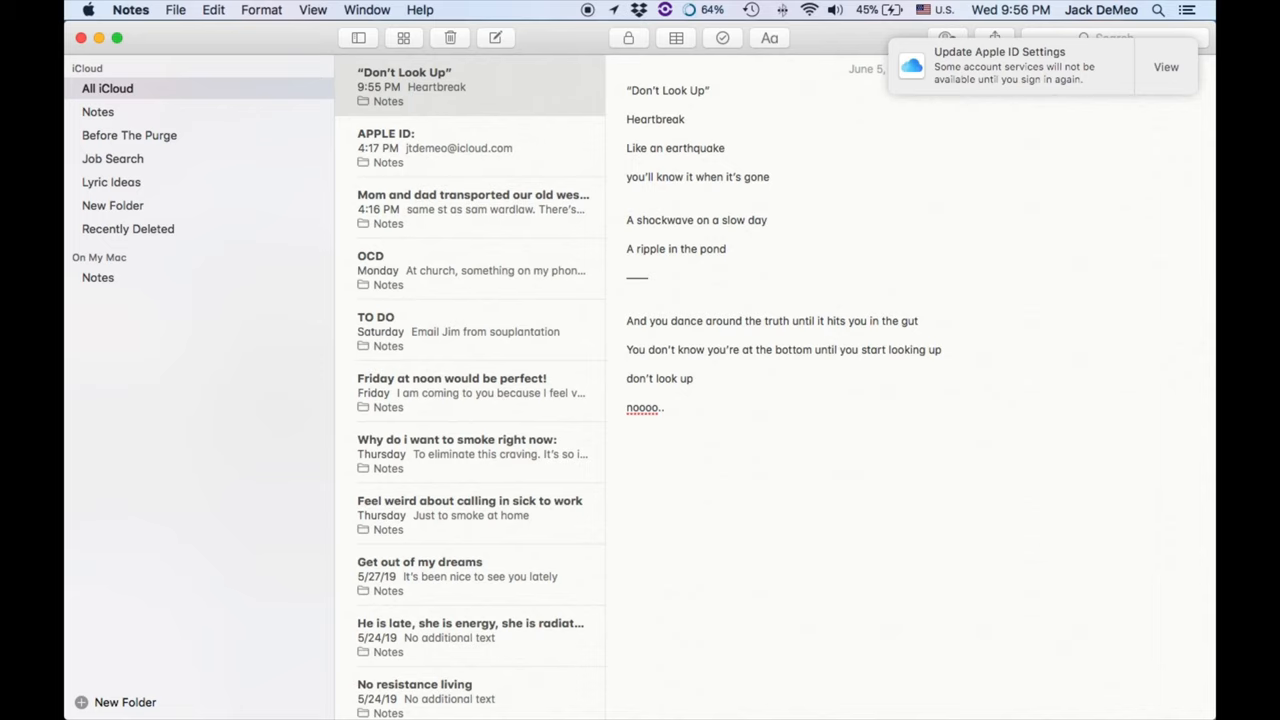
Write the stanza's opening lines from "Long nights" through "such d... life" and "getting stoned".
type("Long nights")
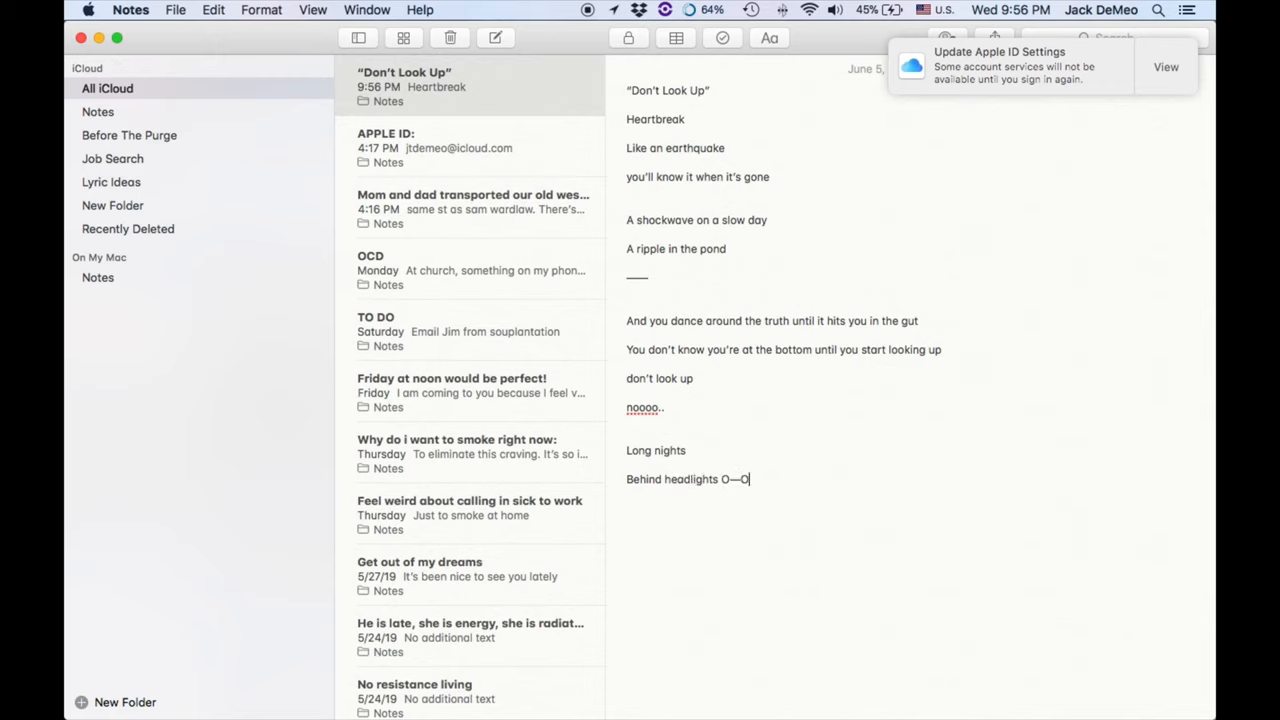
type("You'")
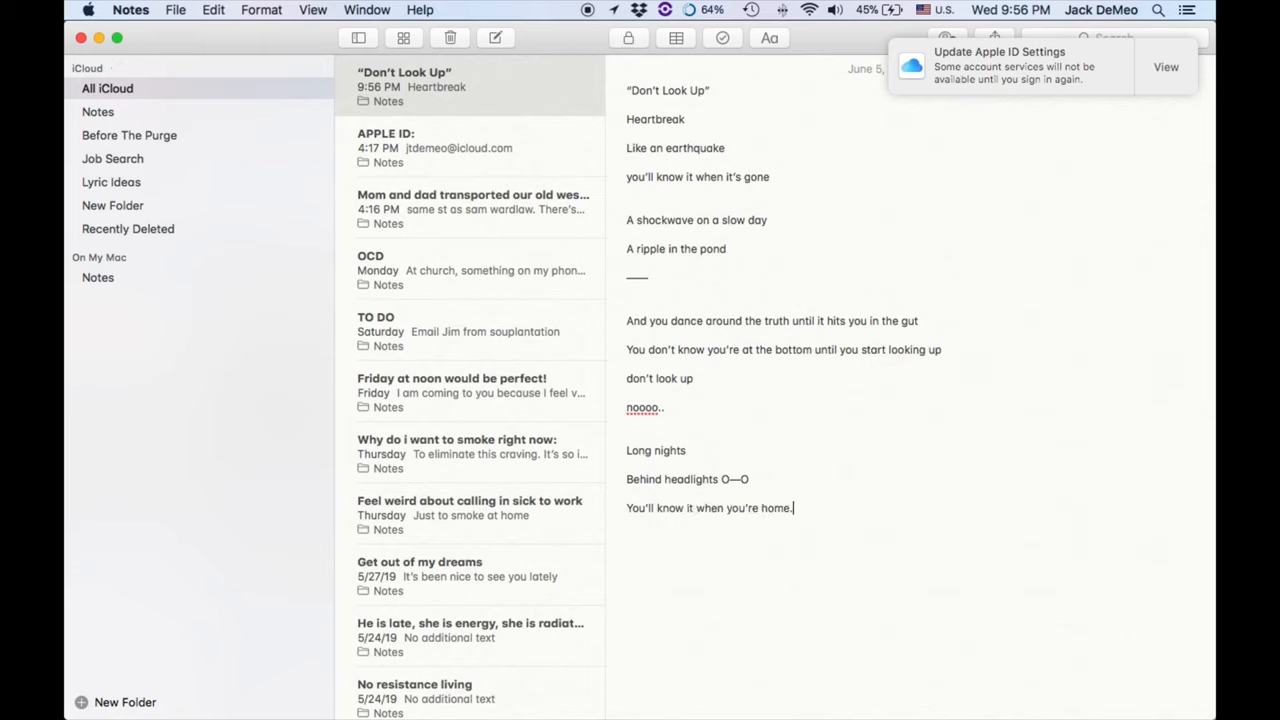
type("On the short side, of")
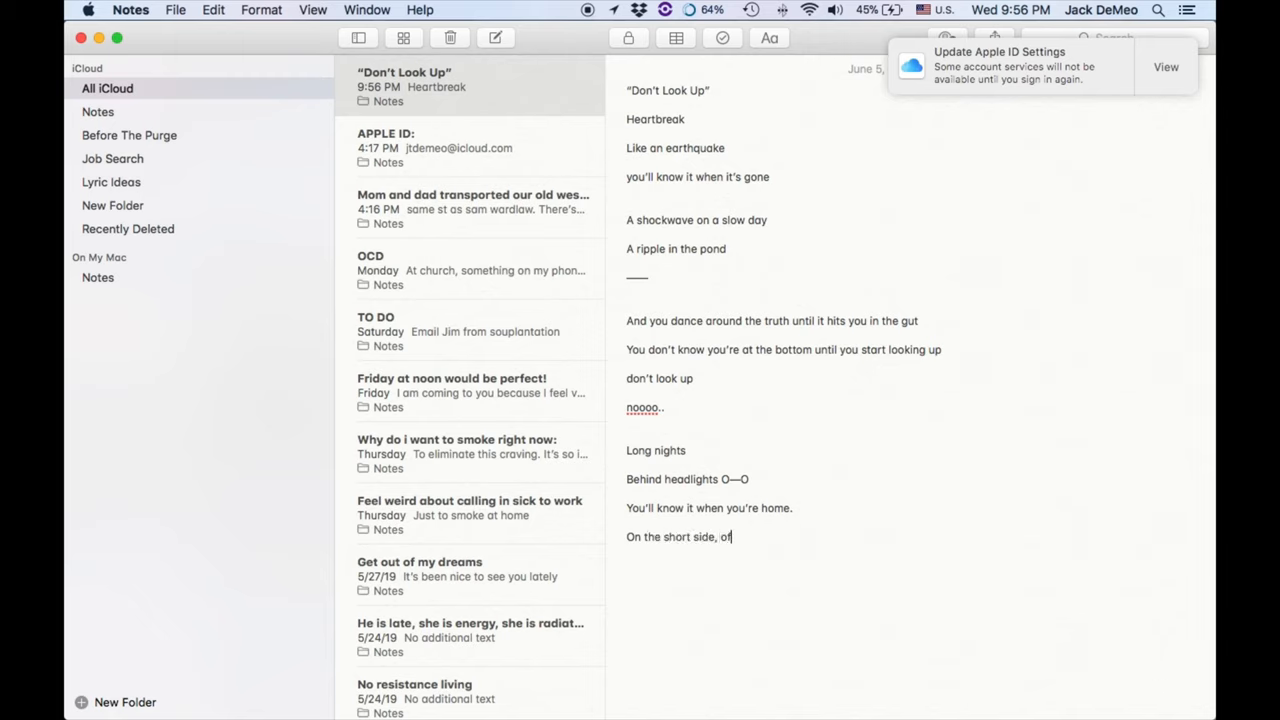
type("such d")
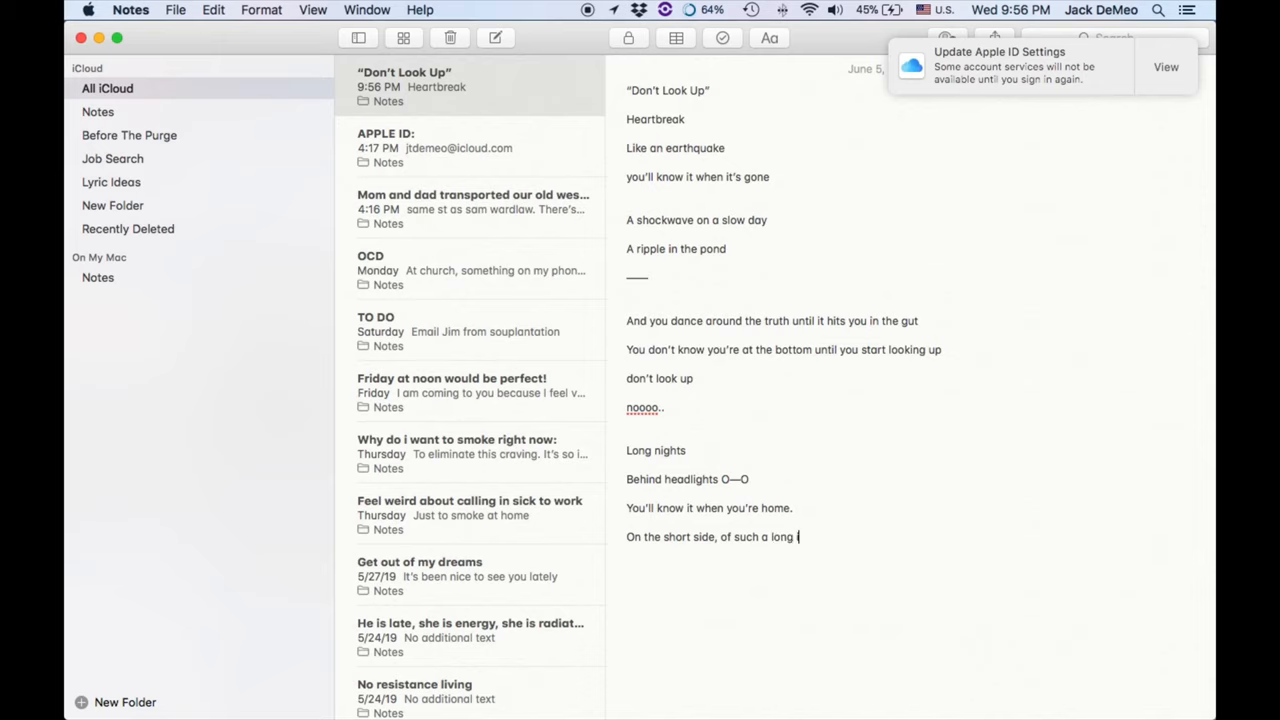
type("life")
type("you get out by")
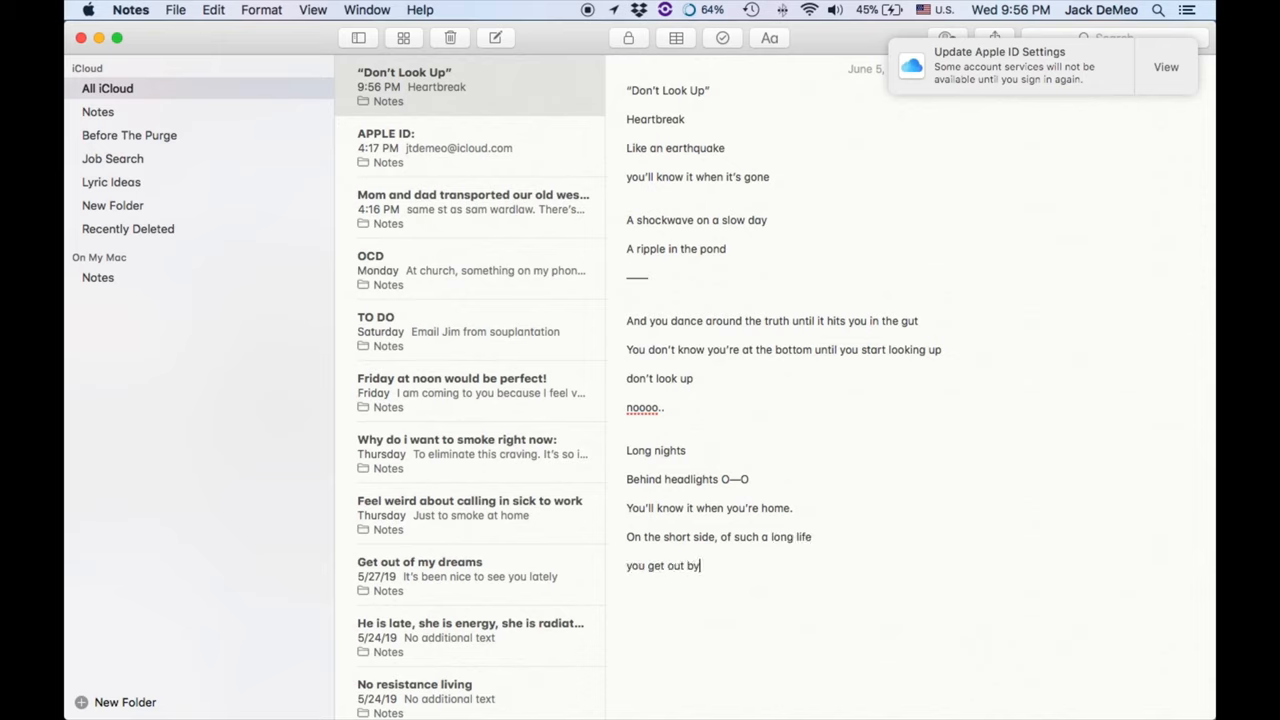
type("getting stoe")
type("And you dance around y")
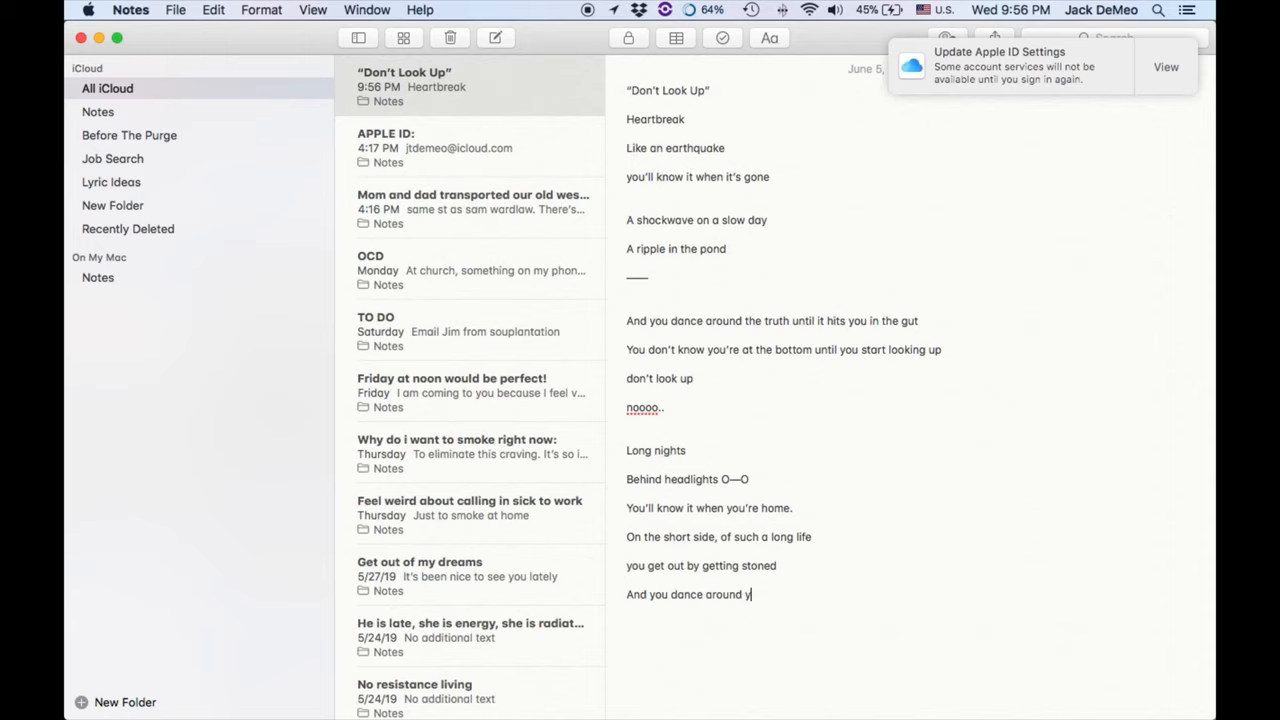
Finish the stanza with "your room until you set your world right, morning adjust", "give it up" and "no".
type("our room until those demons turn to dust")
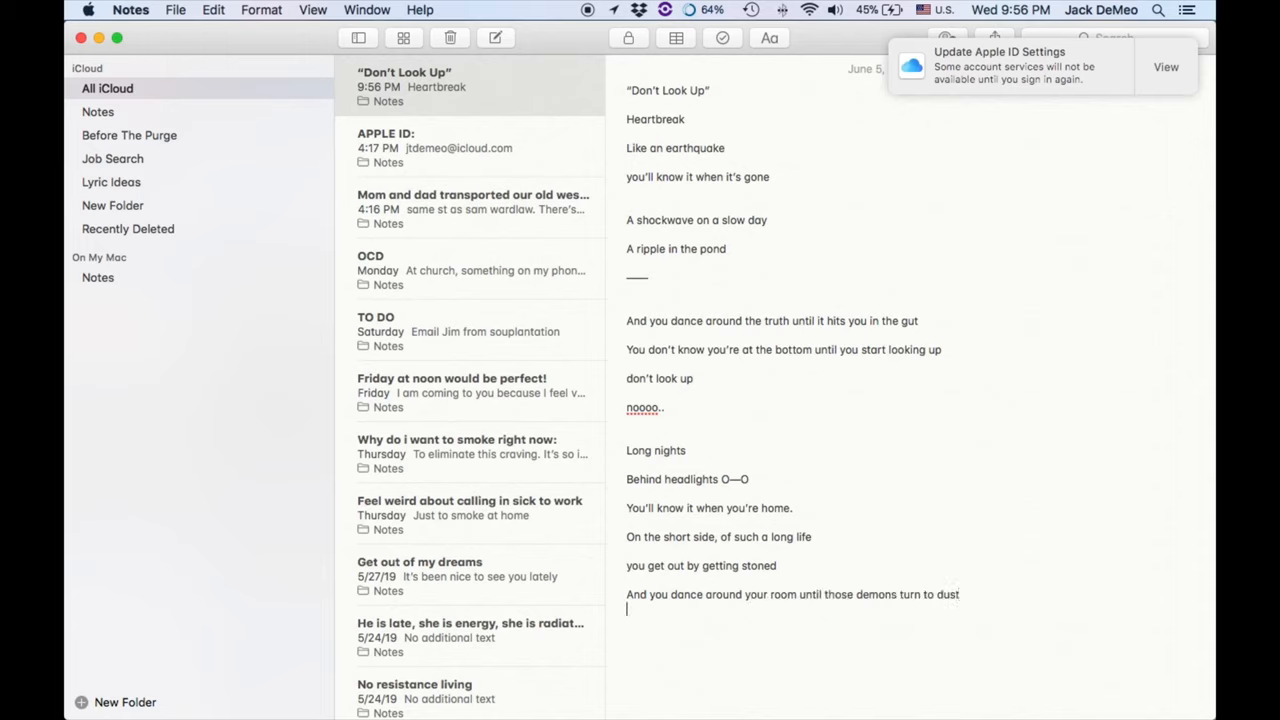
type("you set ur world ablaze each ni")
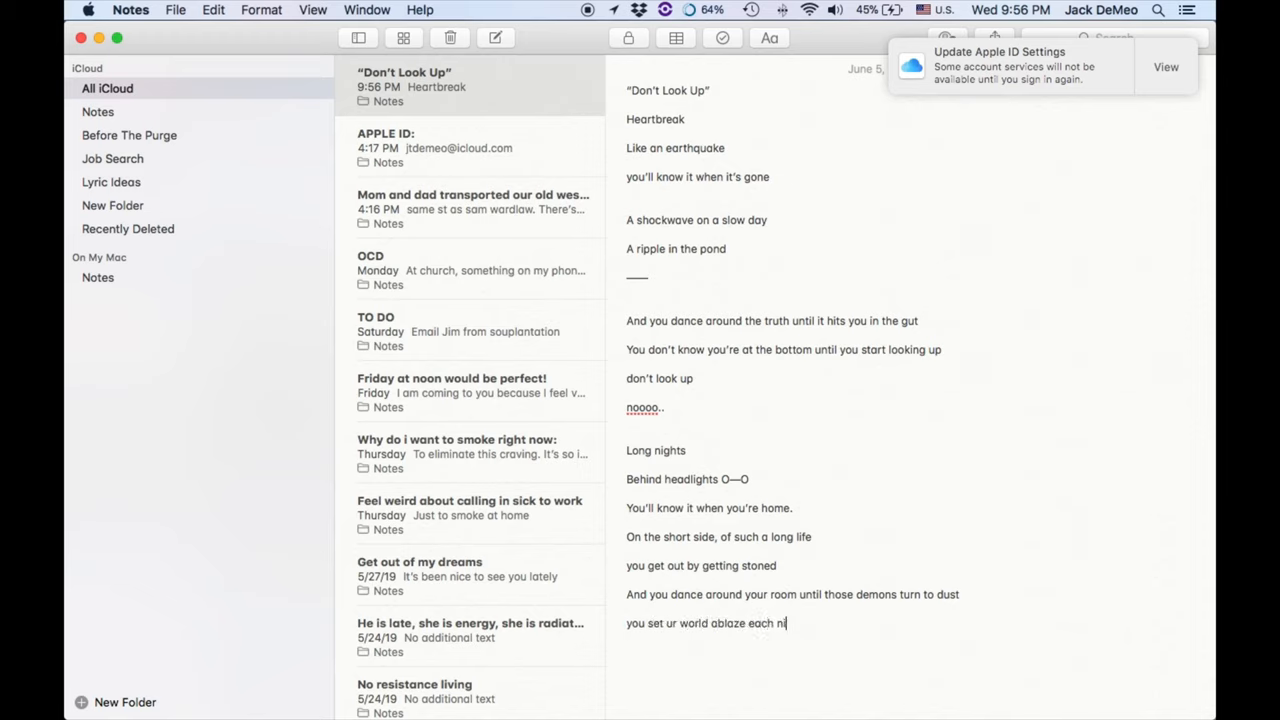
type("ght, morning adjust")
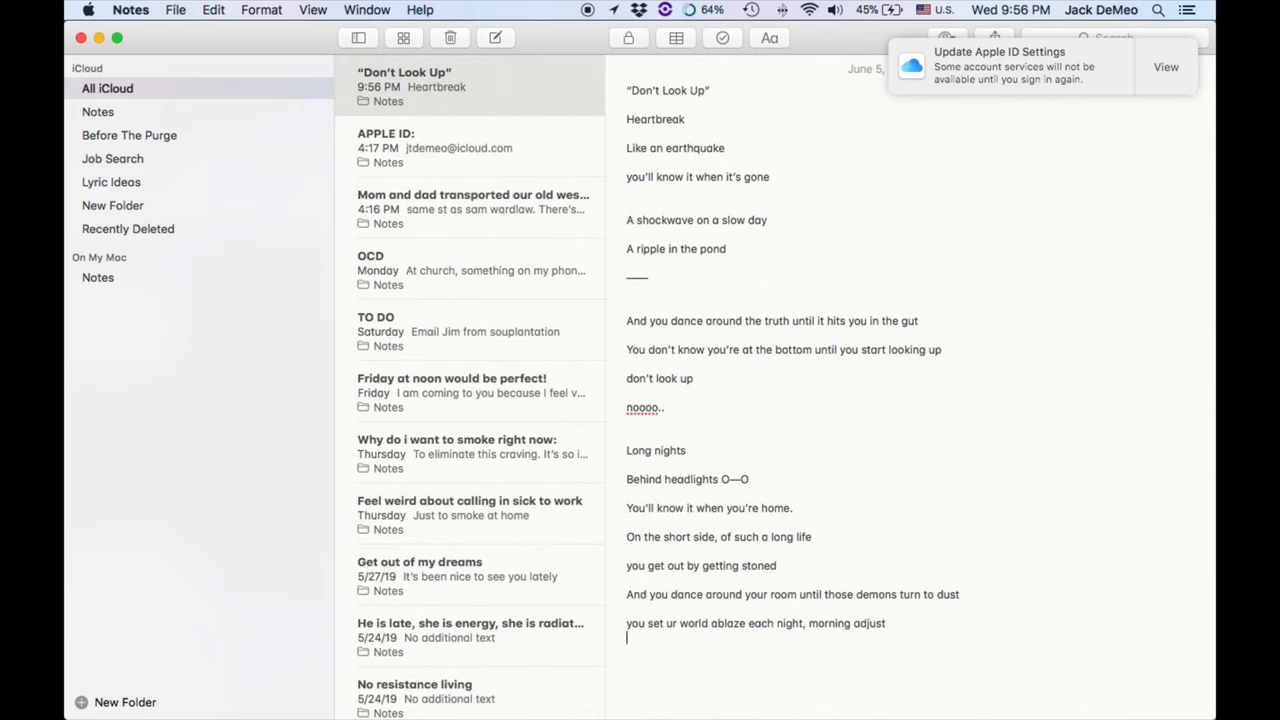
type("give it up")
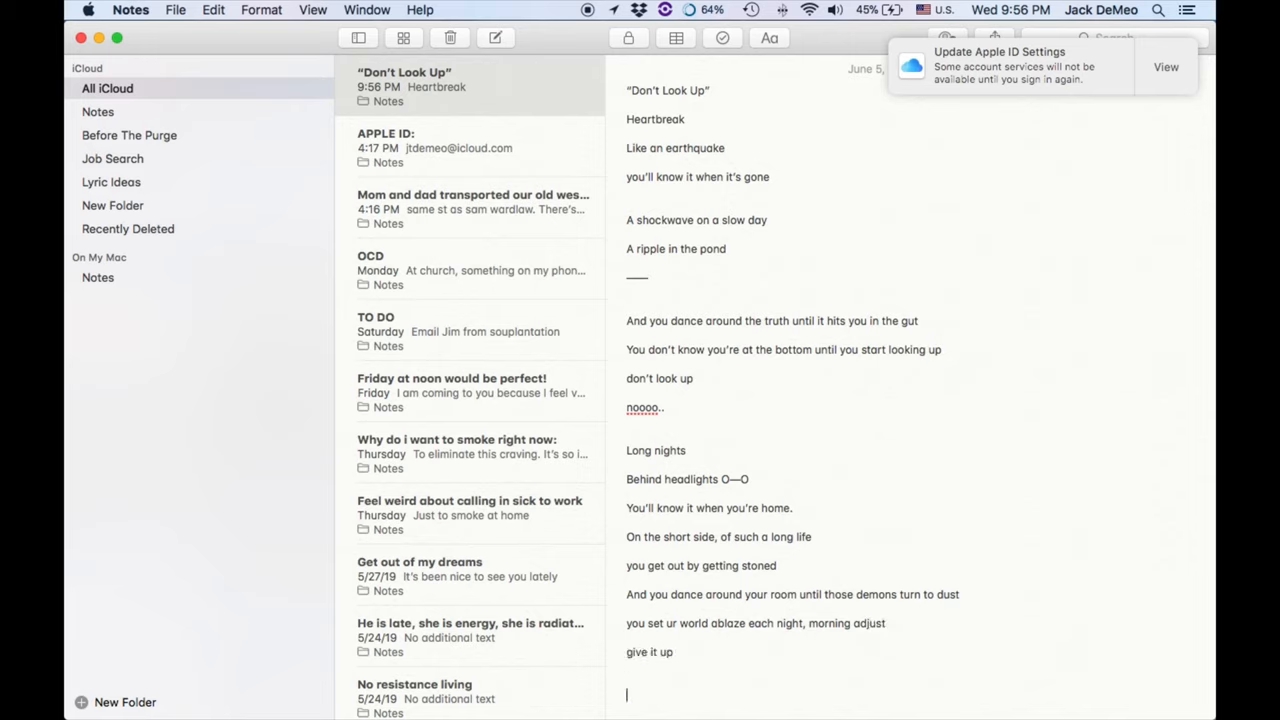
type("no")
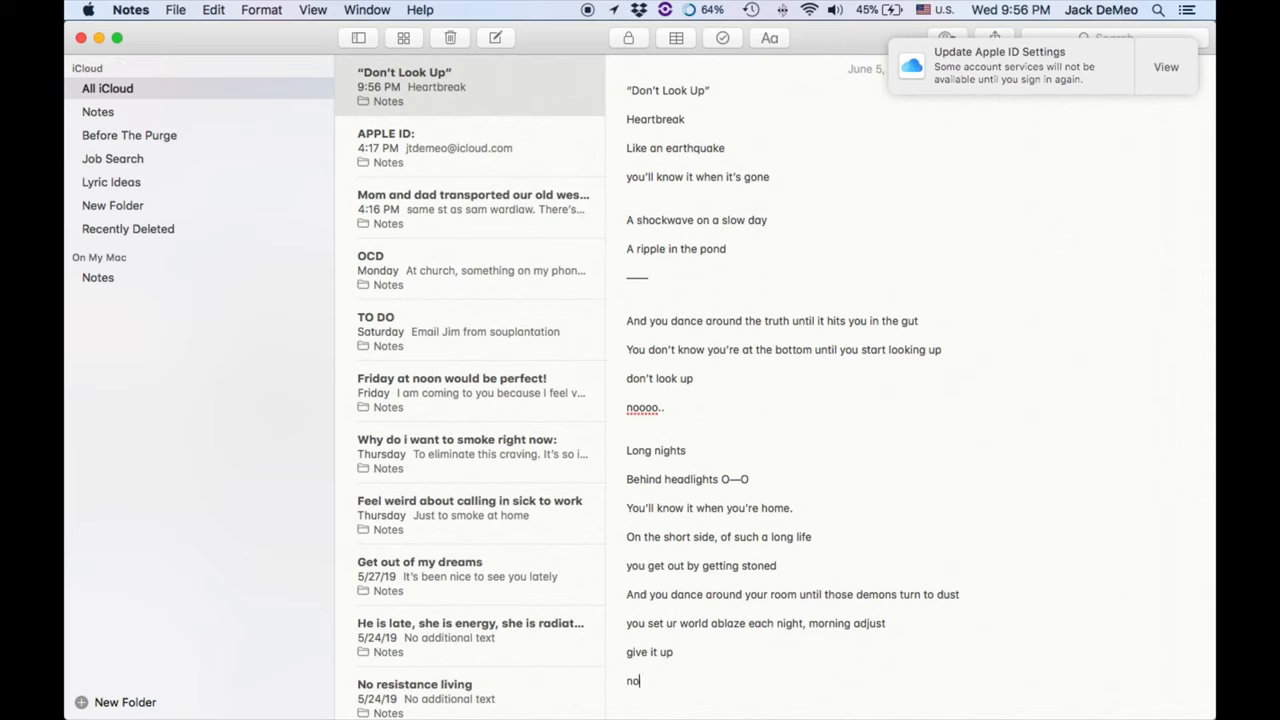
key("enter")
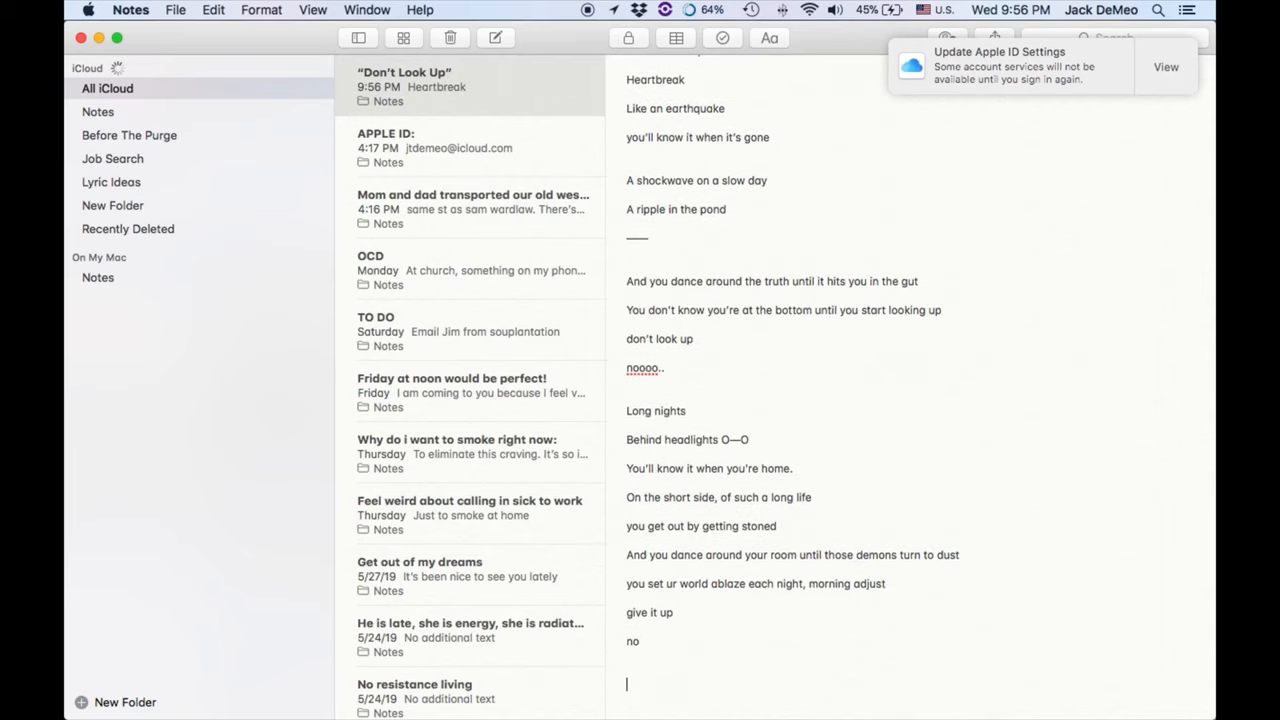
Write "now i'm singing in the rain", "rainbow from my bluuuuues" and "Guess I'm moving on without you".
type("now i'm singing in the")
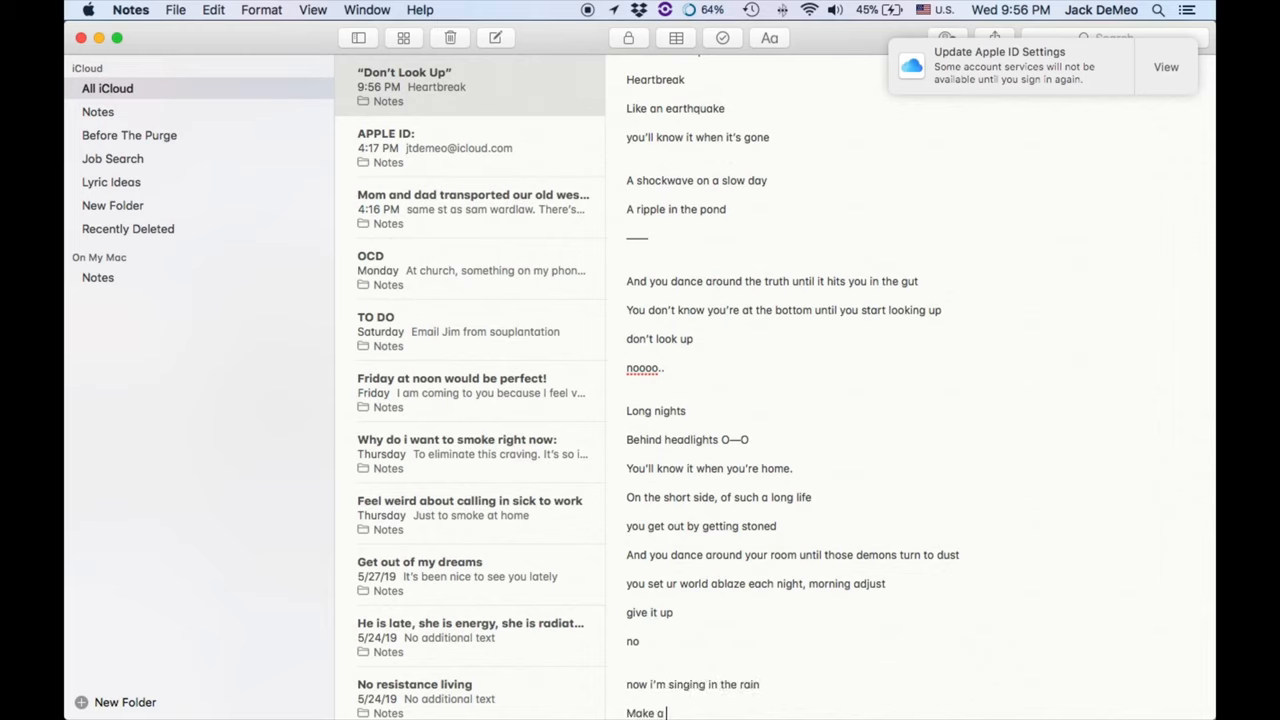
type("rainbow from my blu")
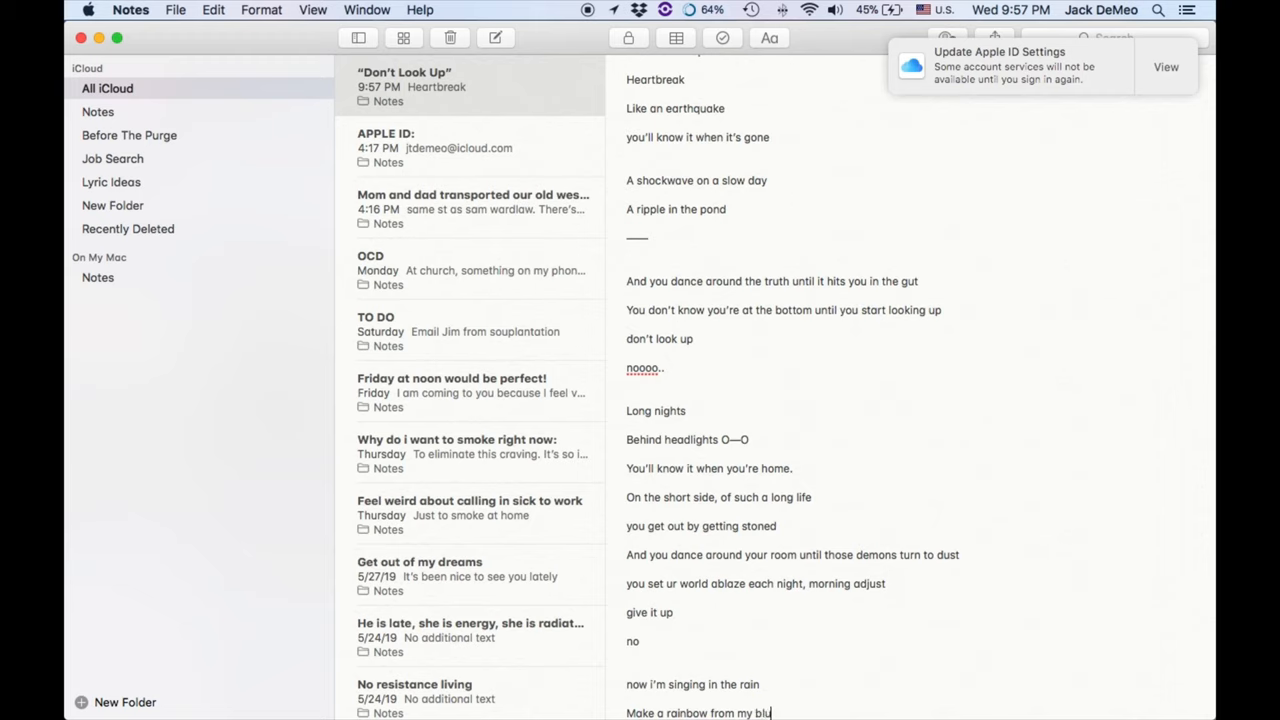
type("uuuuuuuues")
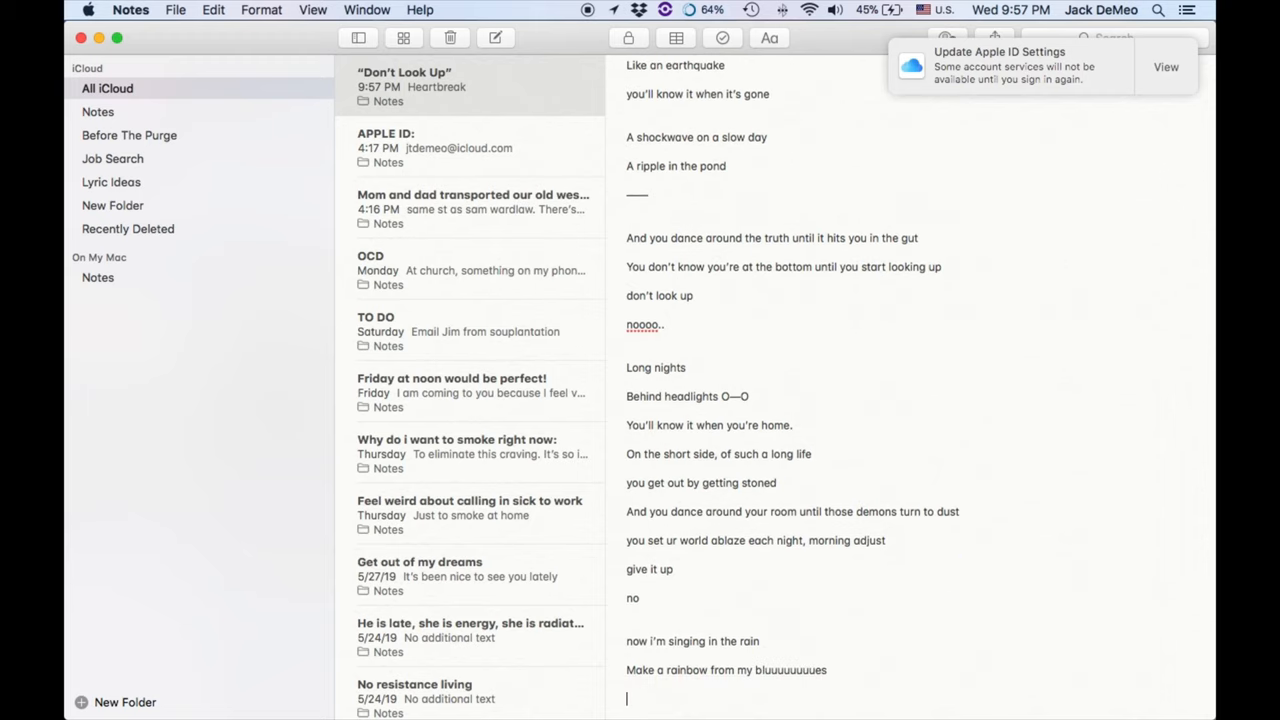
type("Guess I'm moving on w")
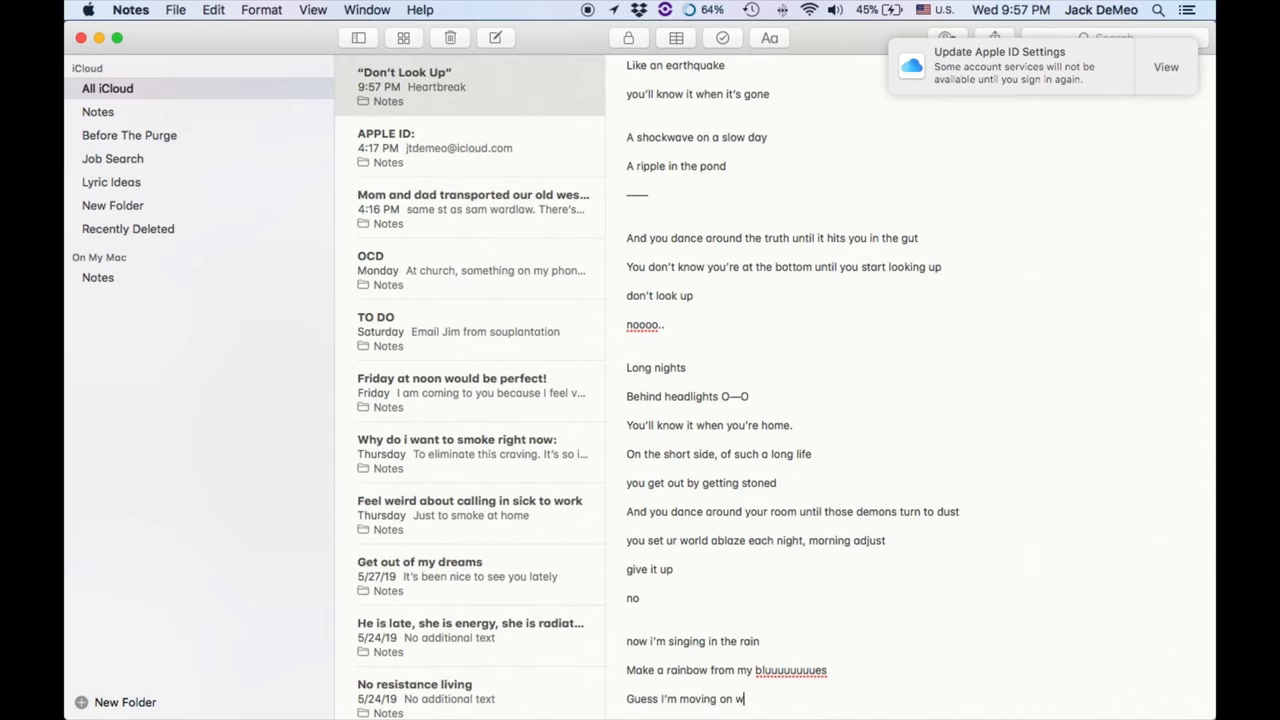
type("ithout you")
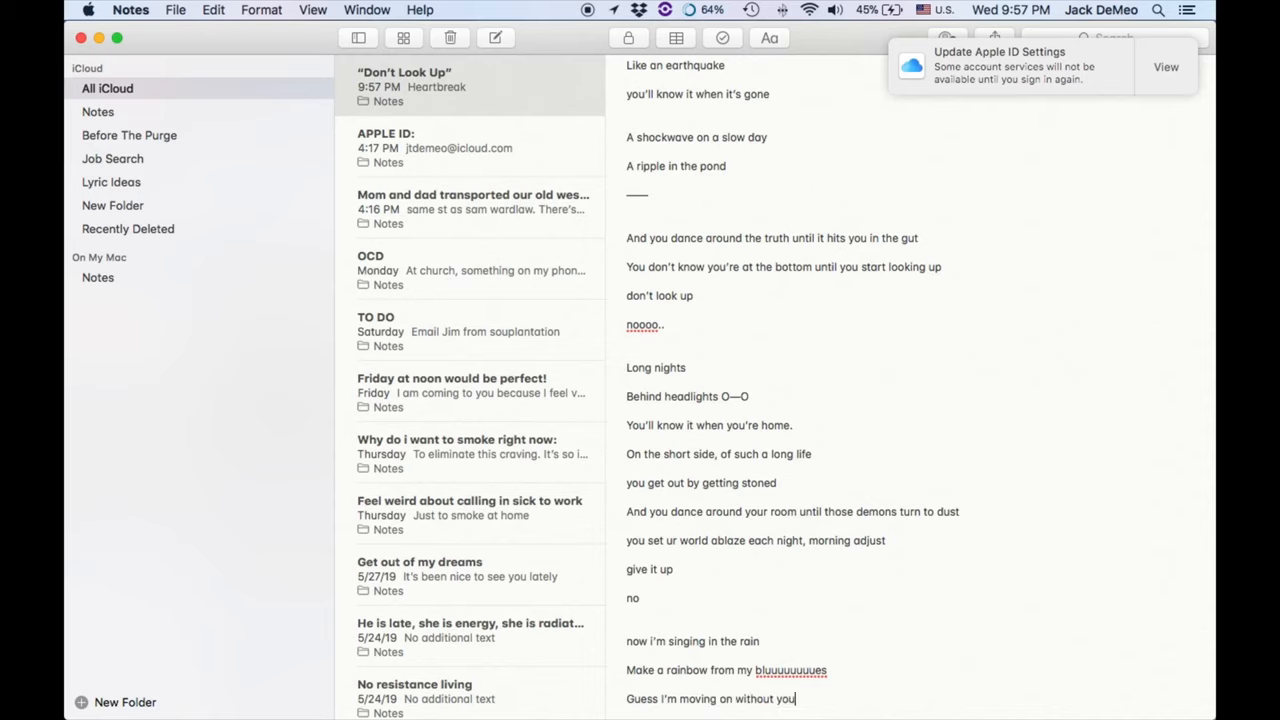
Add "Didn't no one teach me how to!", "yeah" and "YEAAAA" to close the stanza.
type("Didn't")
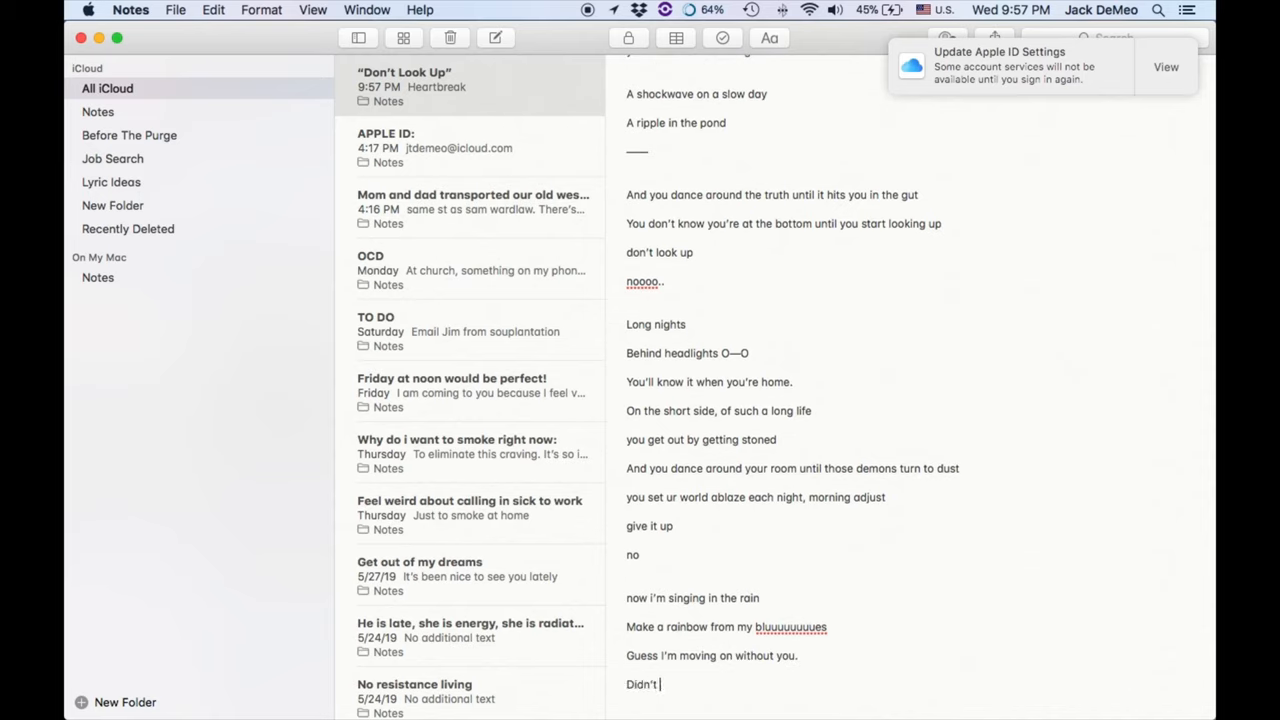
type("no one teach")
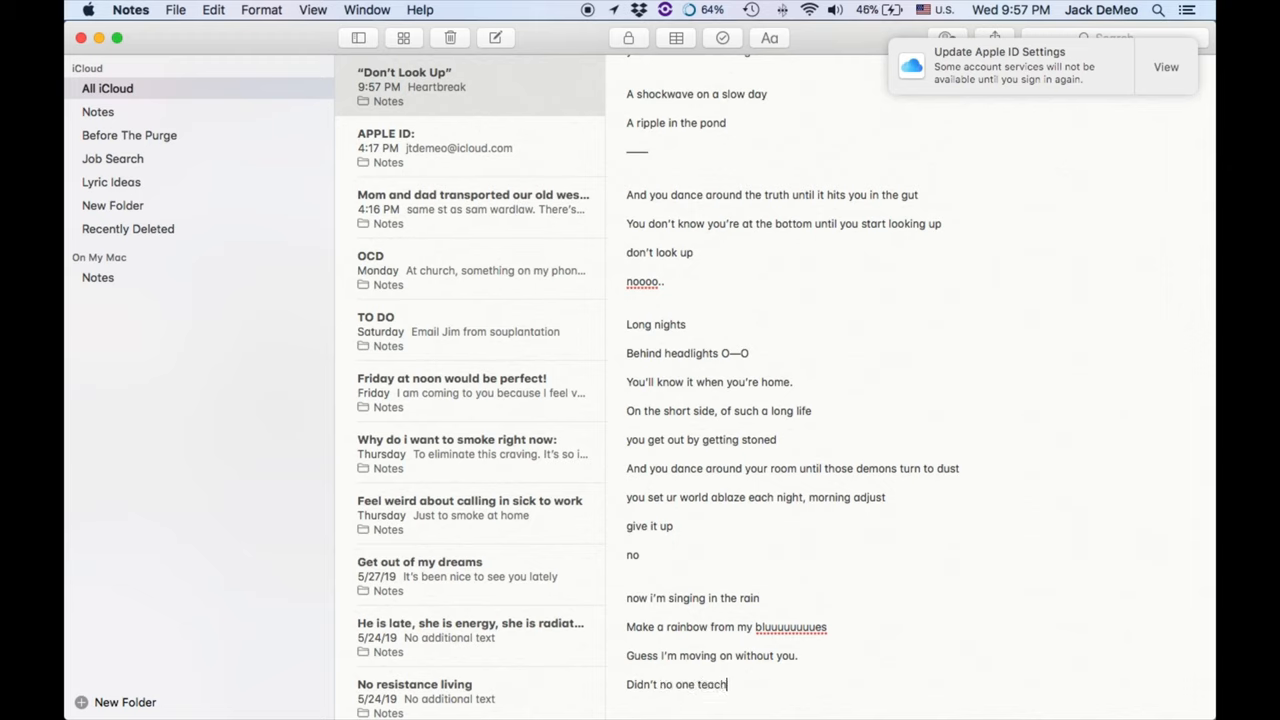
type("me how to!")
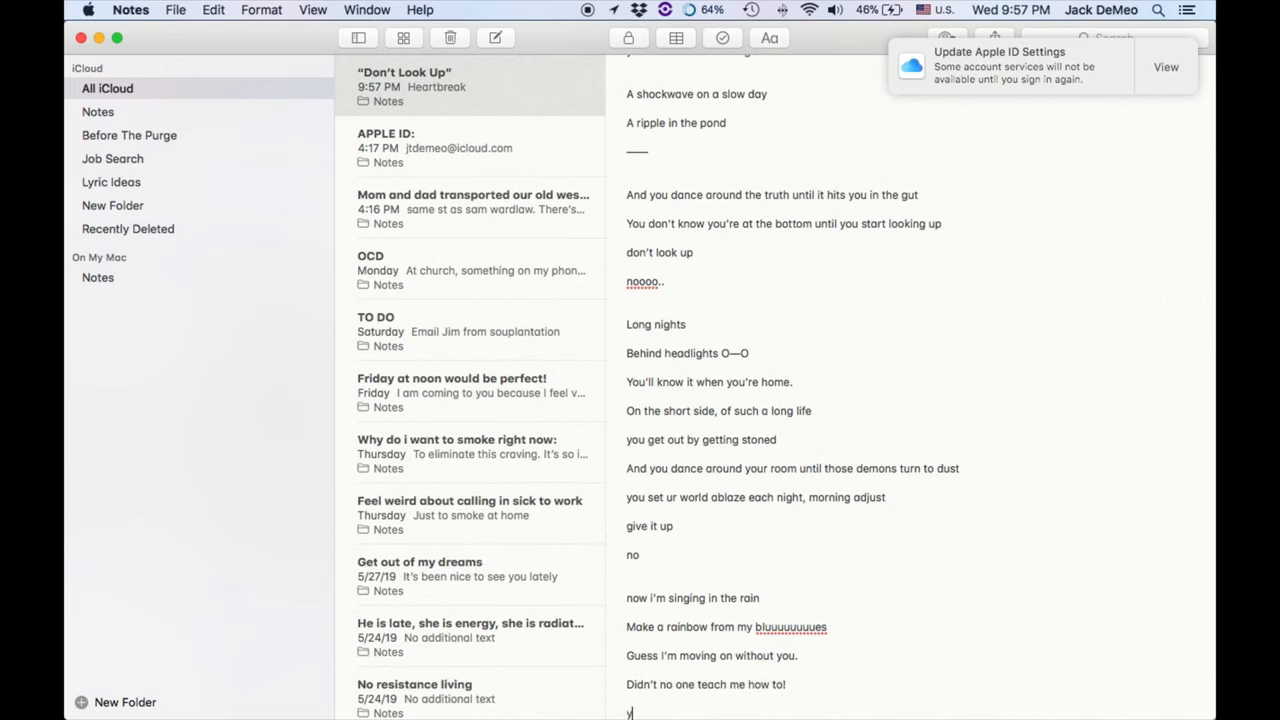
type("eah")
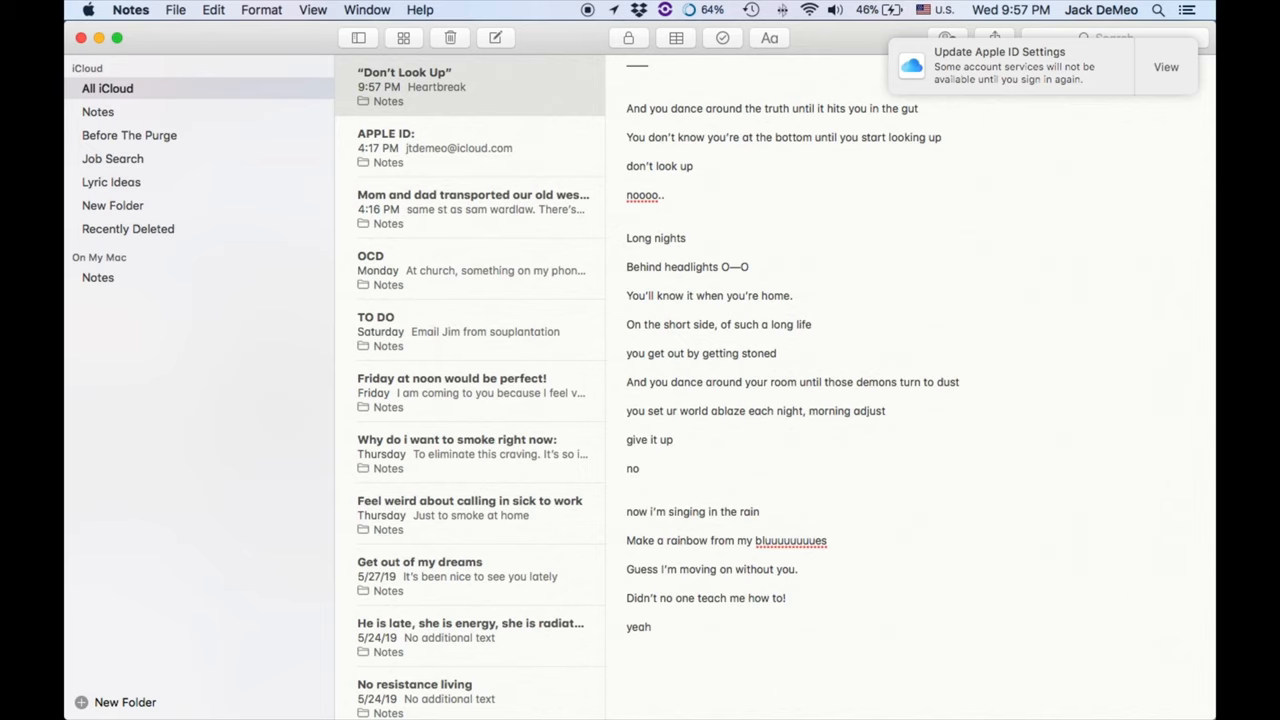
scroll("down", 3)
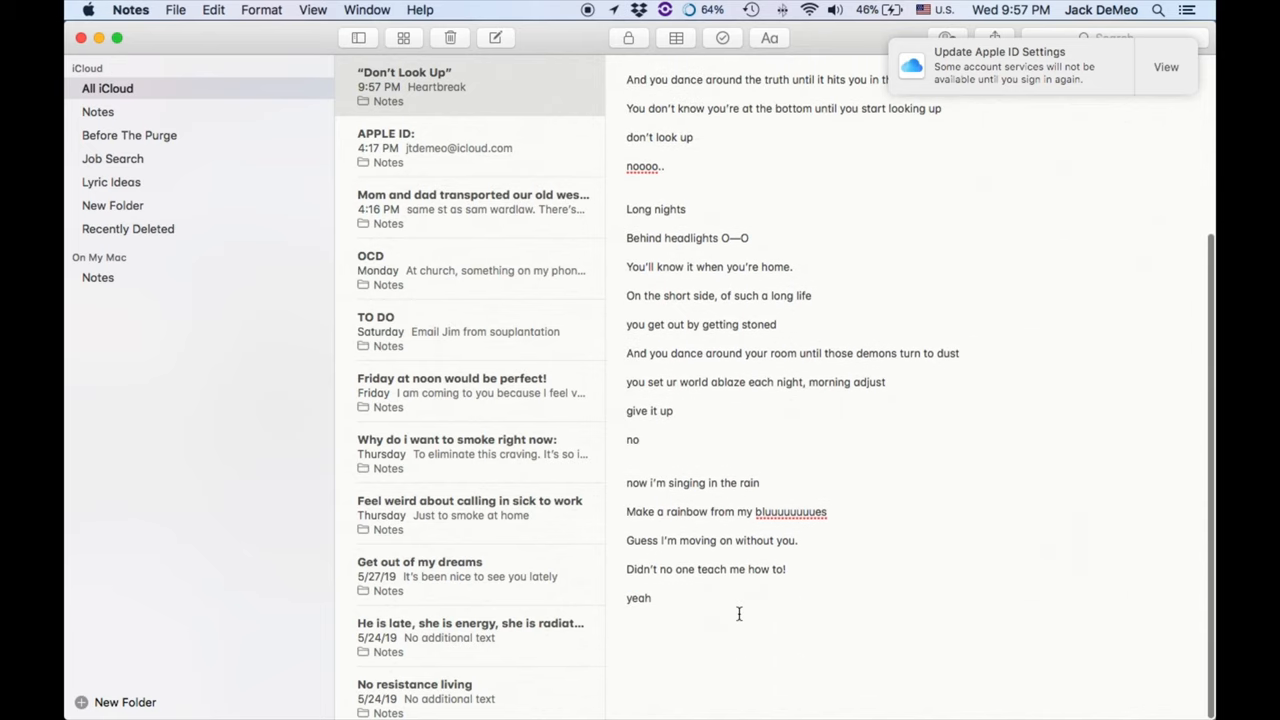
type("YEAAAA")
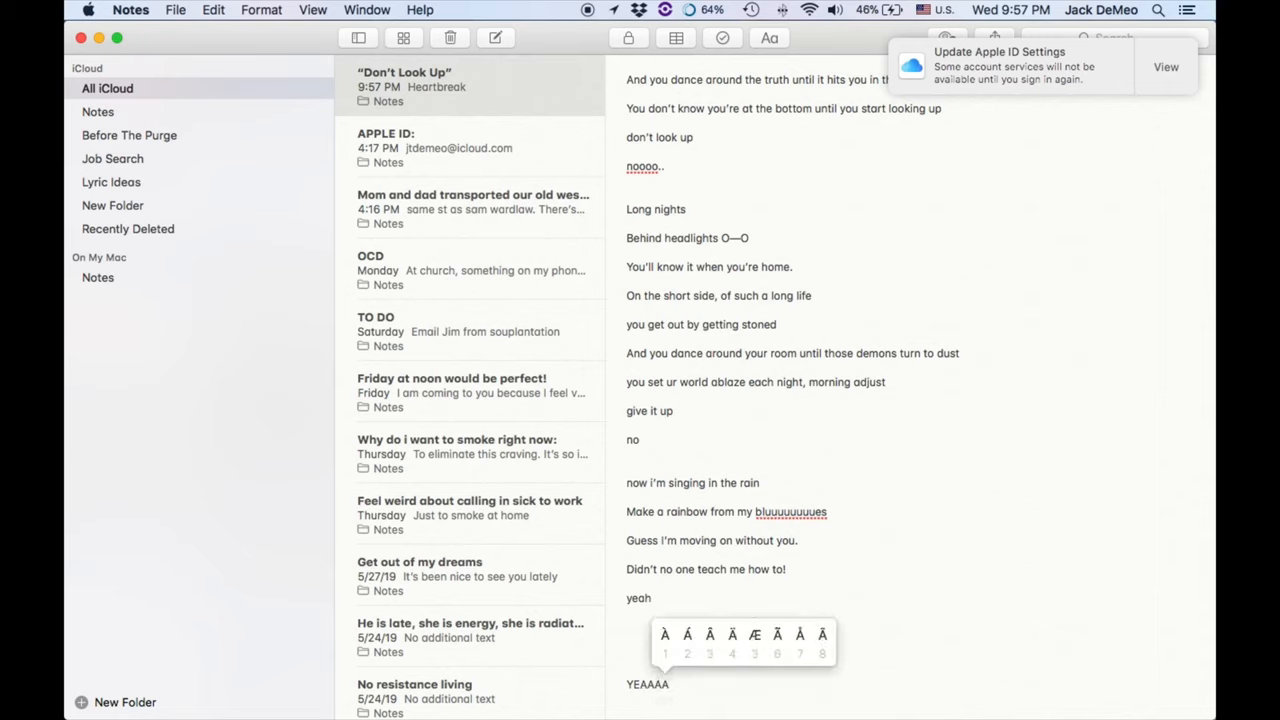
Punctuate "YEAAAA" with "^^^^^^^!!!" and write "You dance and dance and dance".
type("^^^^^^^")
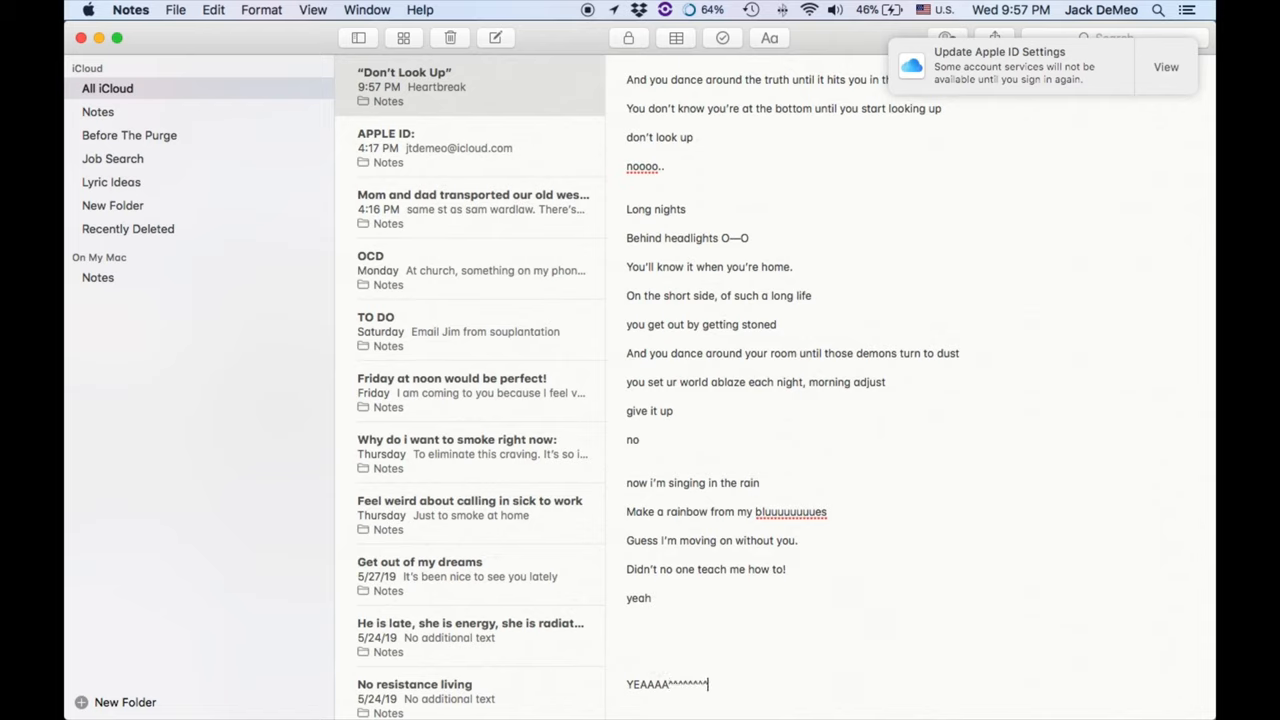
type("!!!")
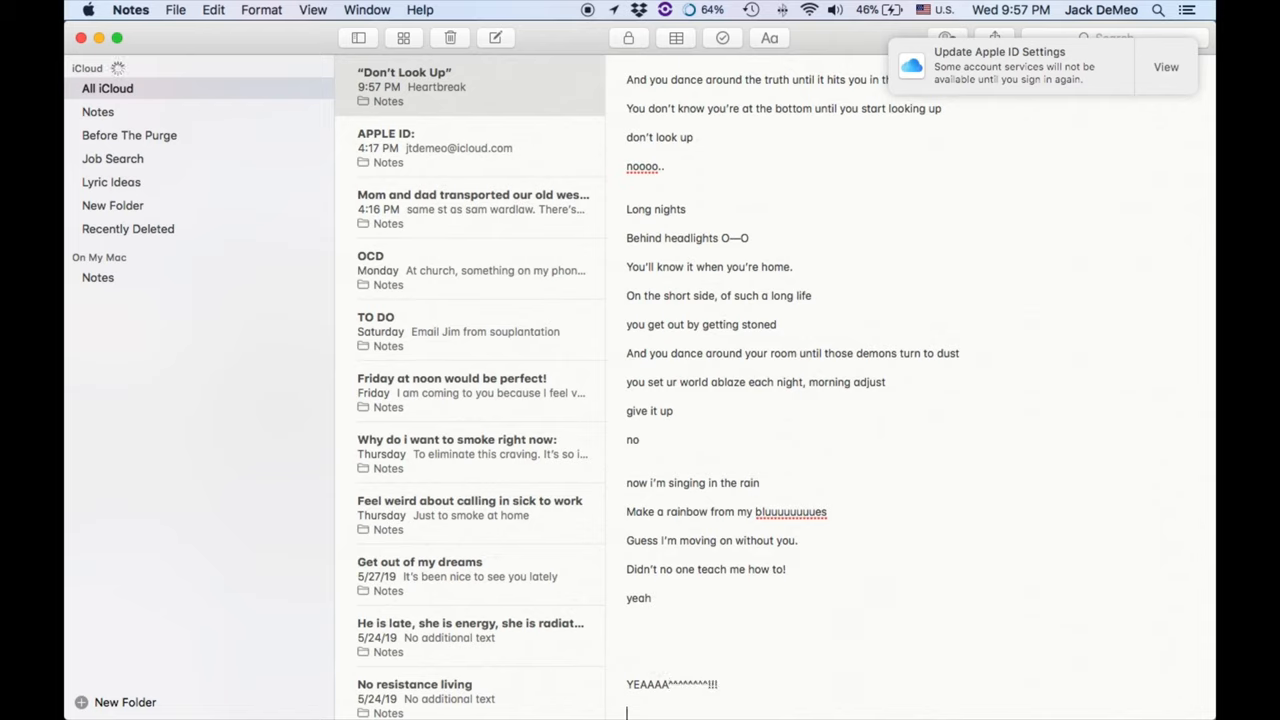
type("You dance and dan")
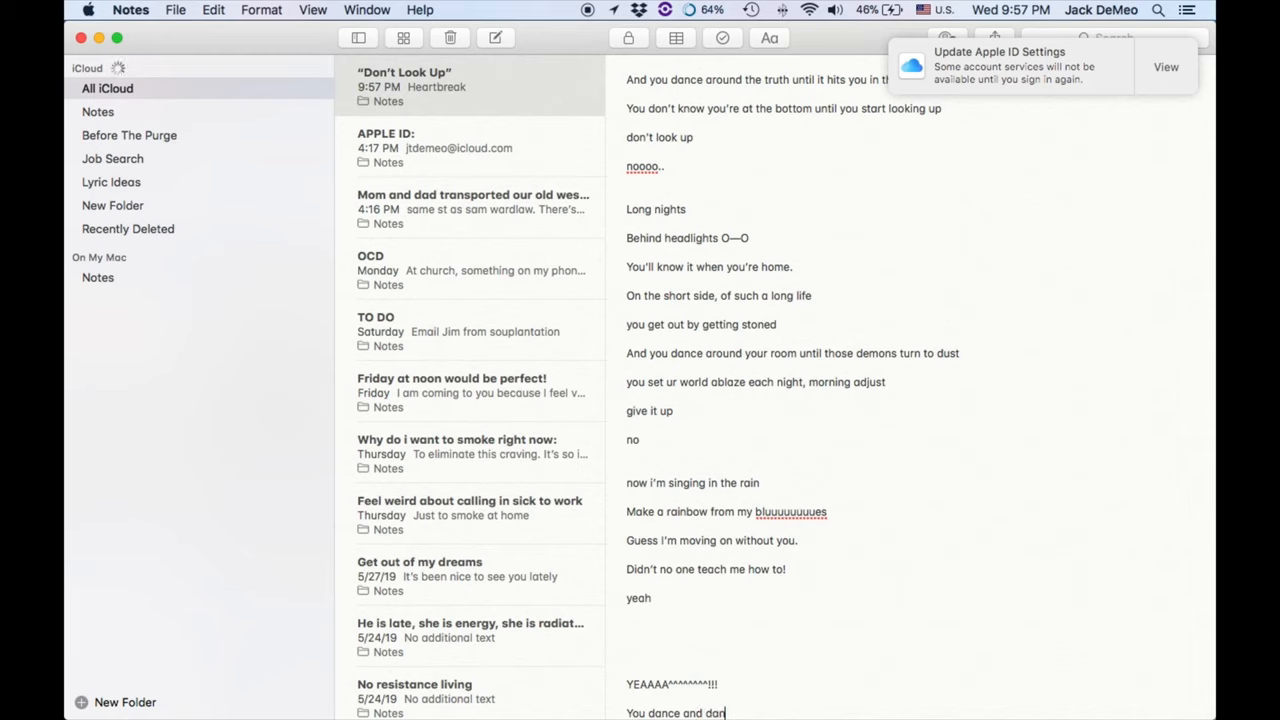
type("and dance")
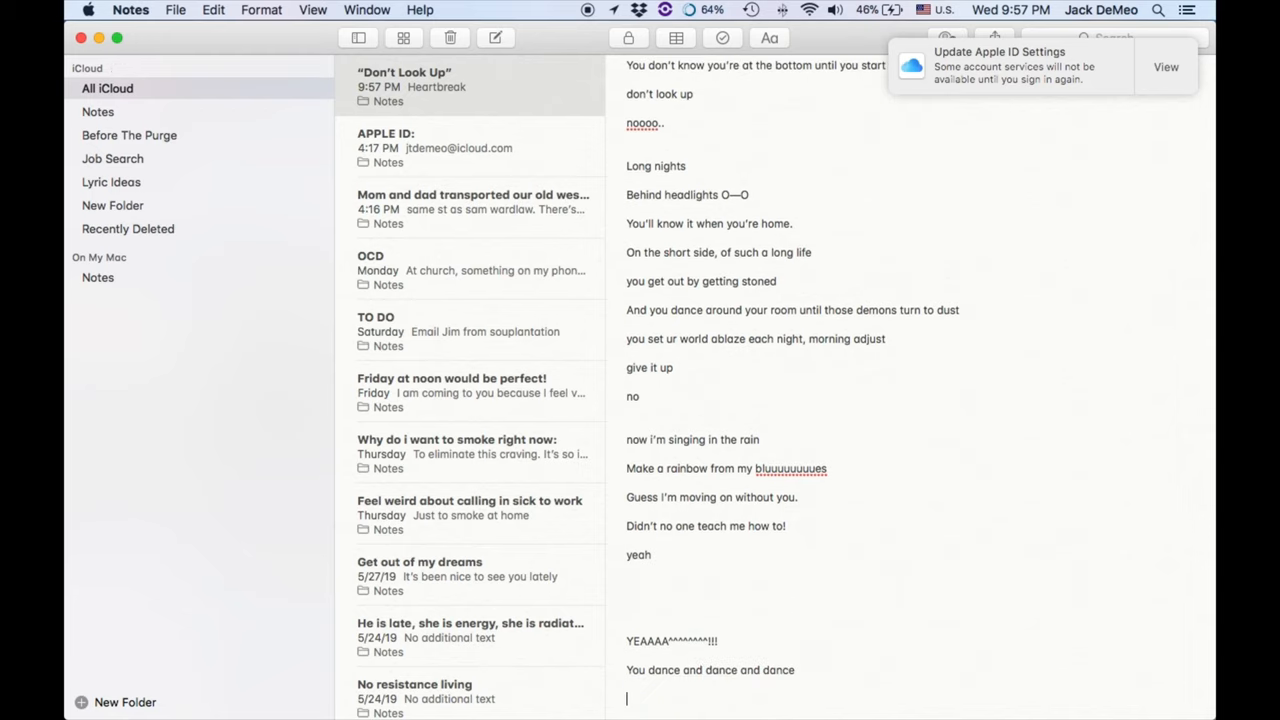
Finish the lyrics with "And then it hits you" and "you're at the BOTTOm".
type("And then it hits")
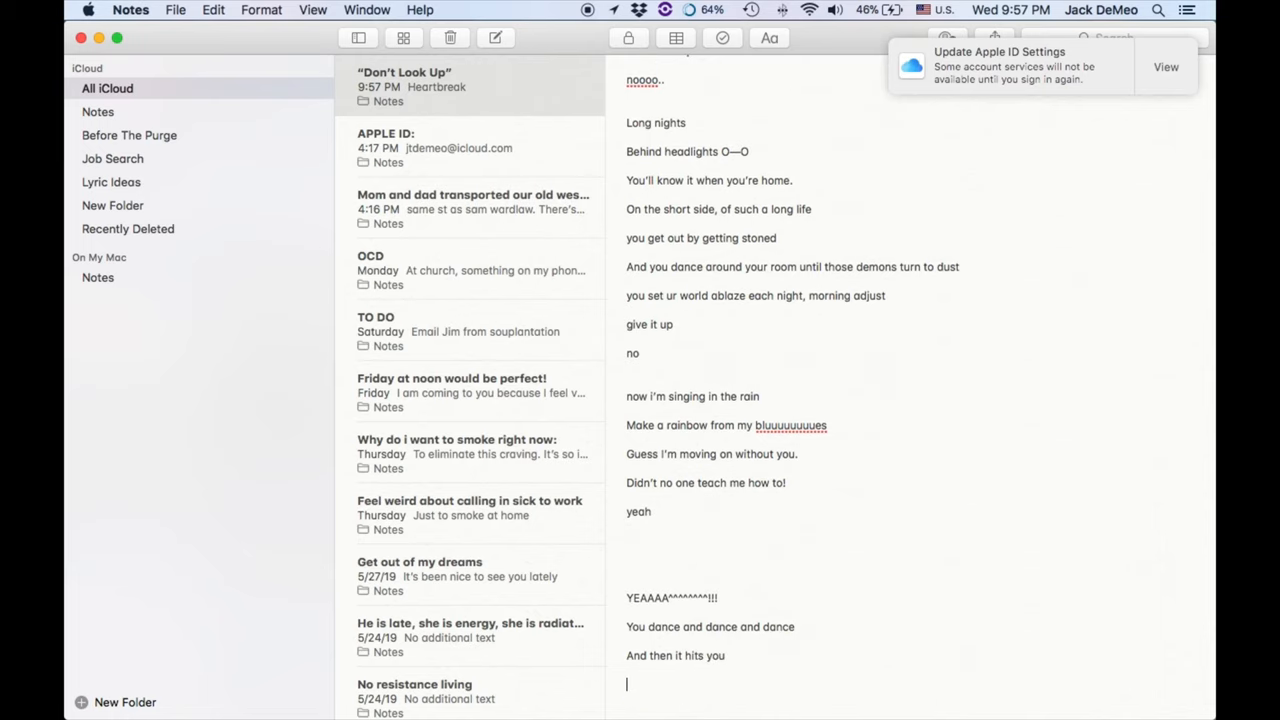
type("you're at the BOT")
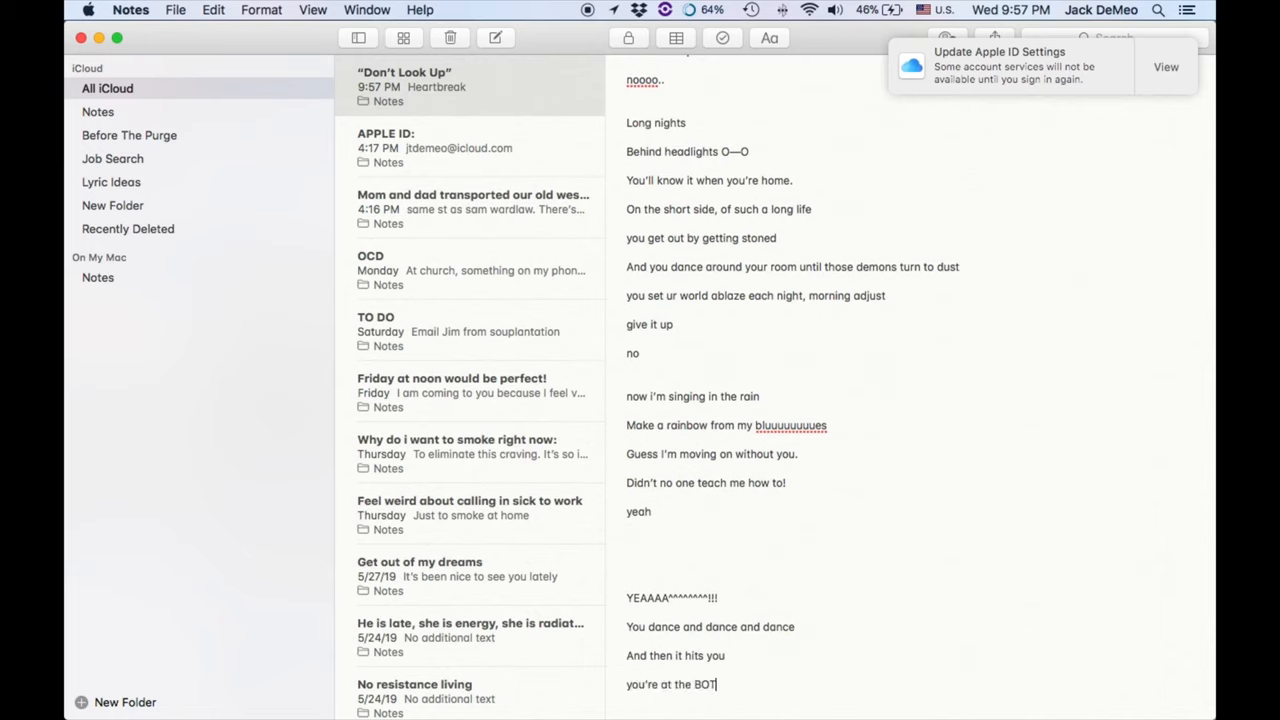
type("TOm")
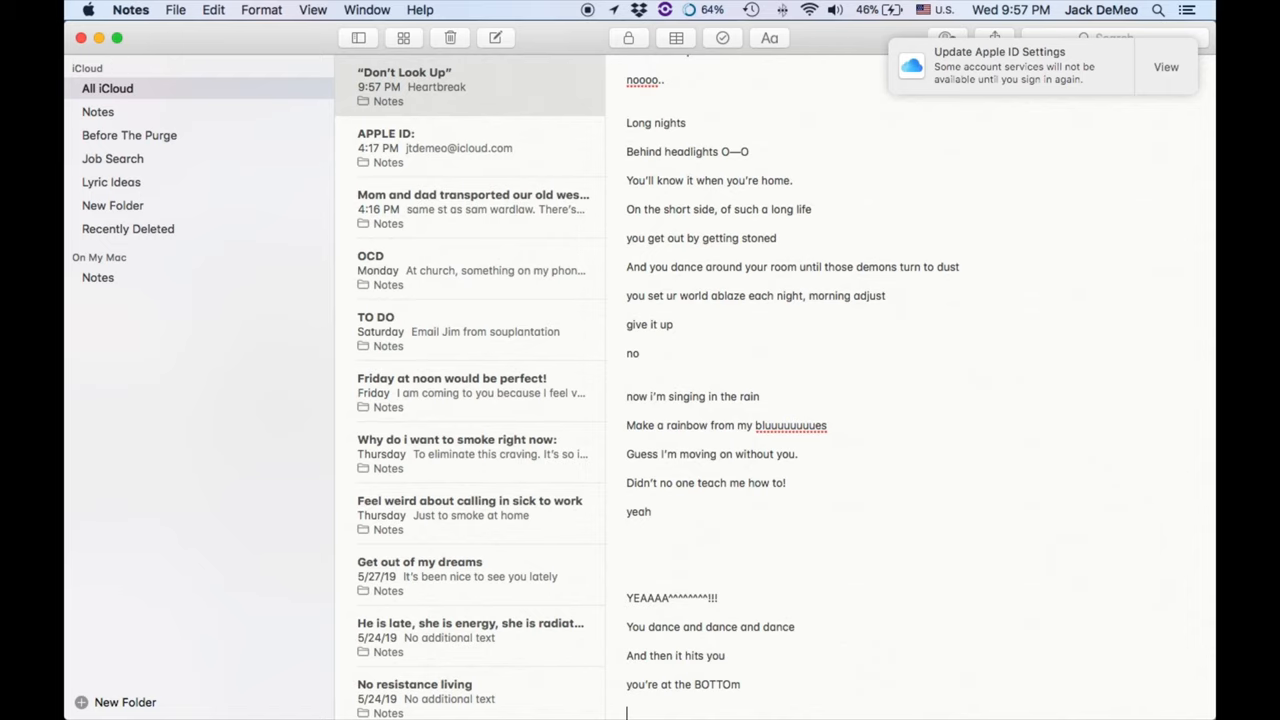
scroll("down", 3)
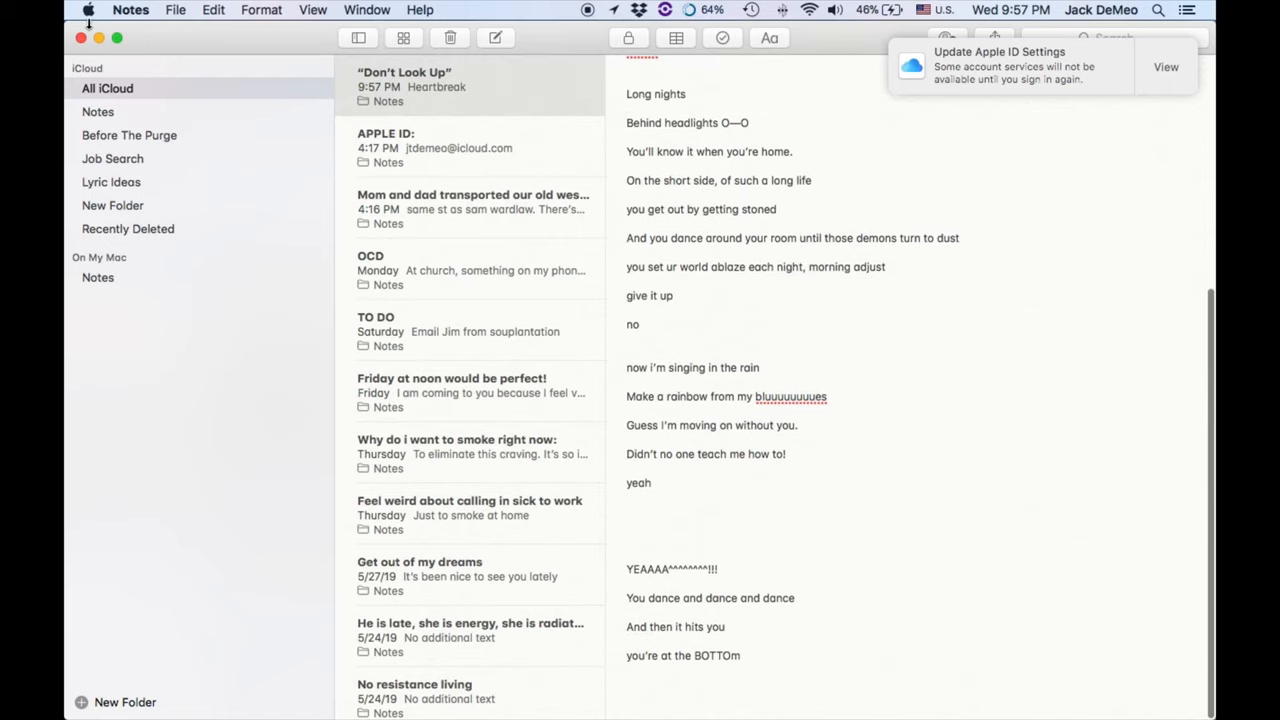